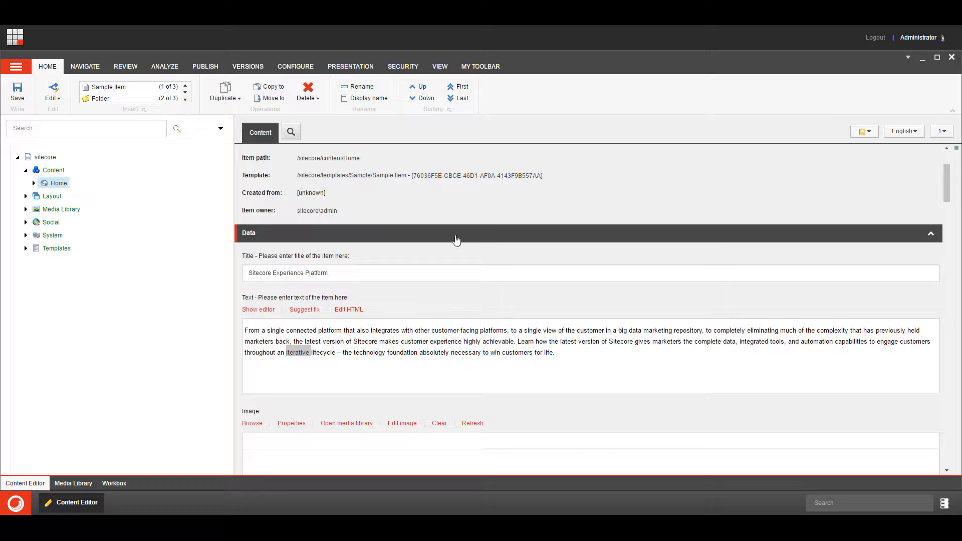
mouse_move(204, 311)
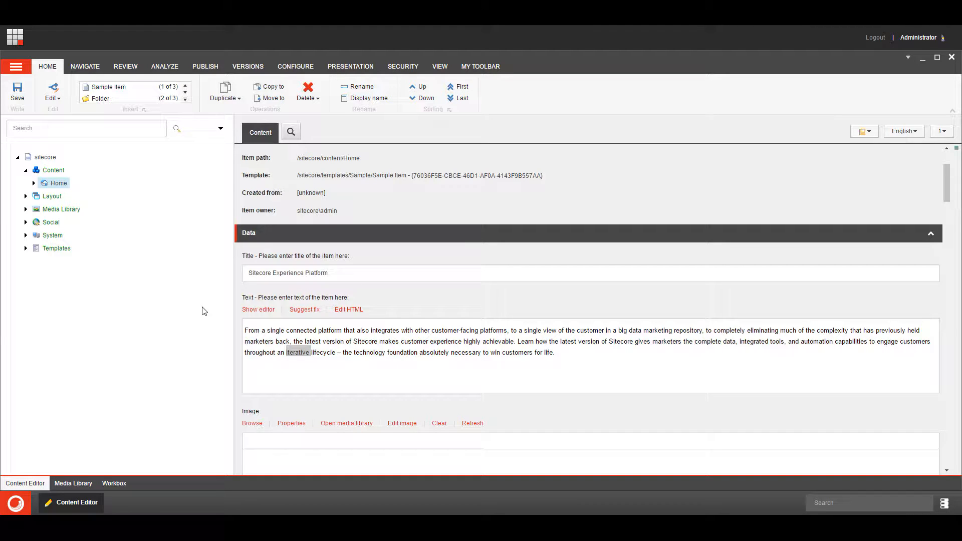
mouse_move(92, 235)
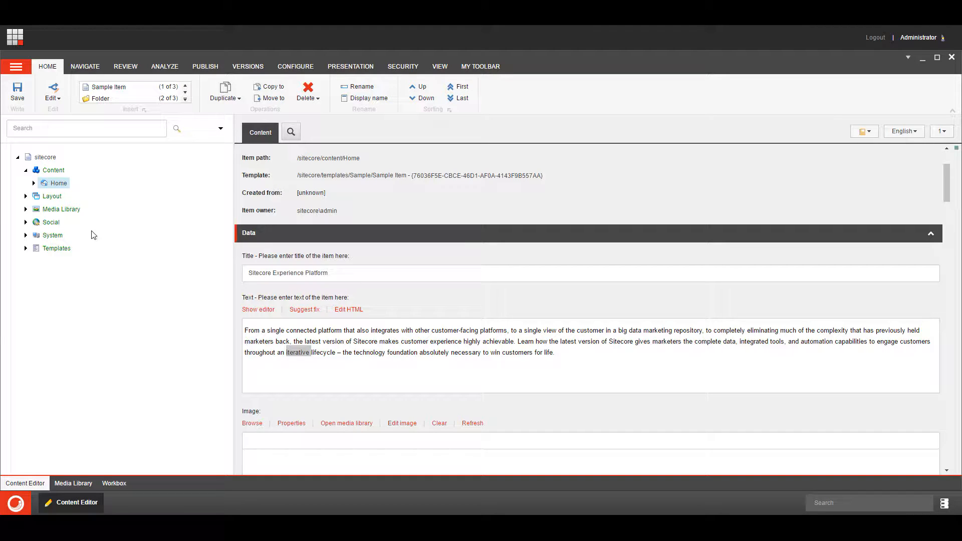
mouse_move(25, 212)
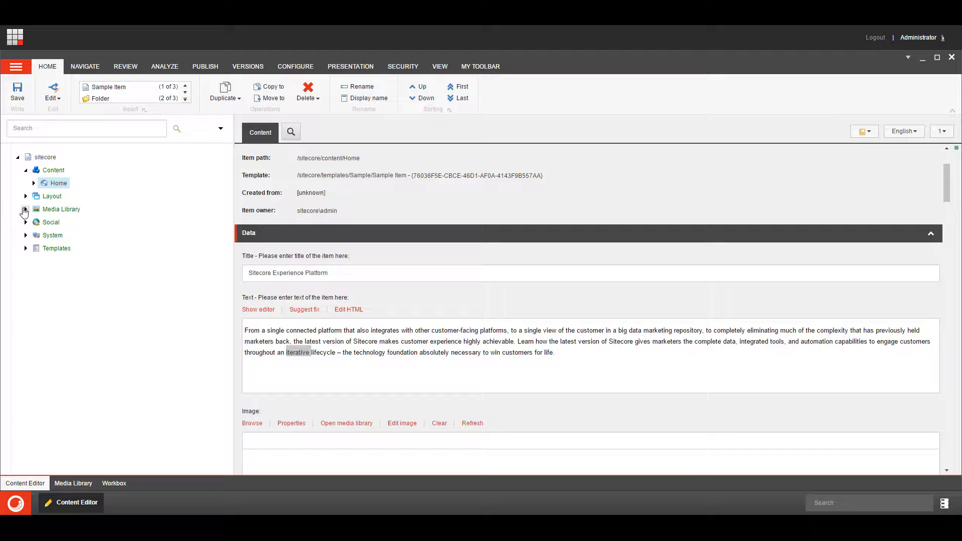
Expand Media Library > Asset Bank Media > Images > Places to reveal the Beach image
click(26, 208)
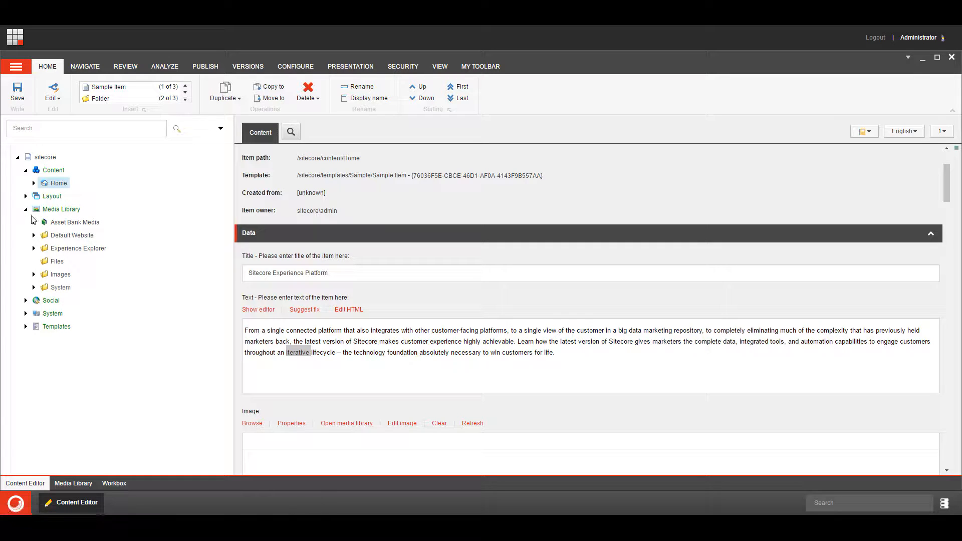
click(34, 222)
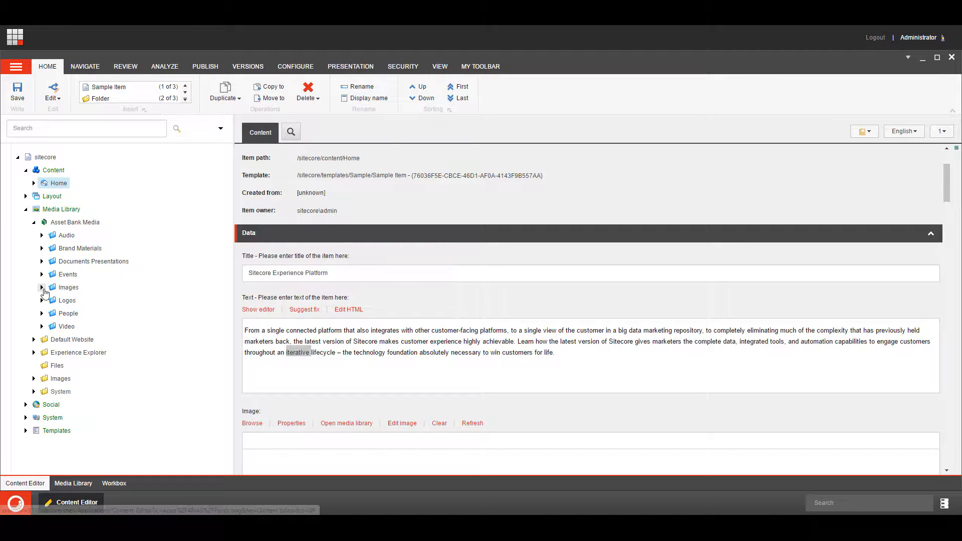
click(41, 287)
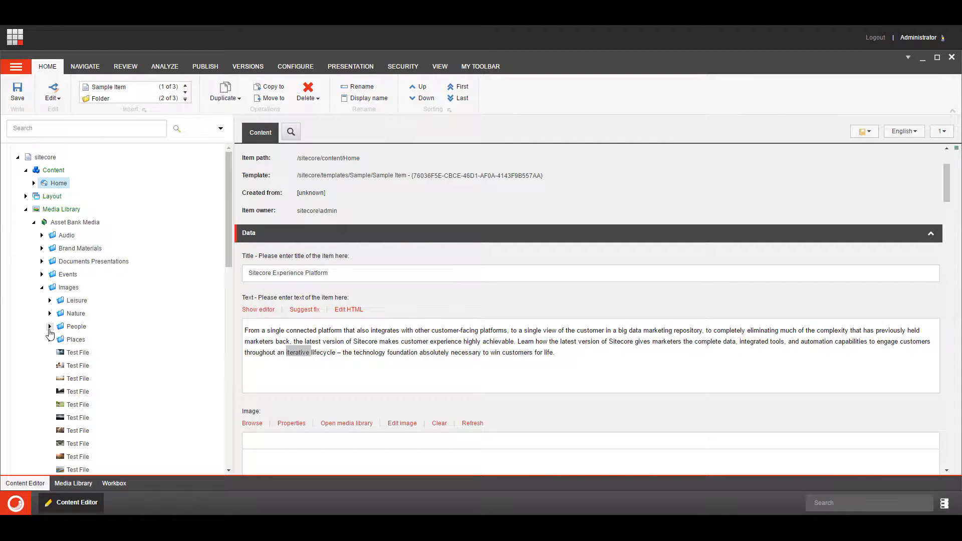
click(50, 339)
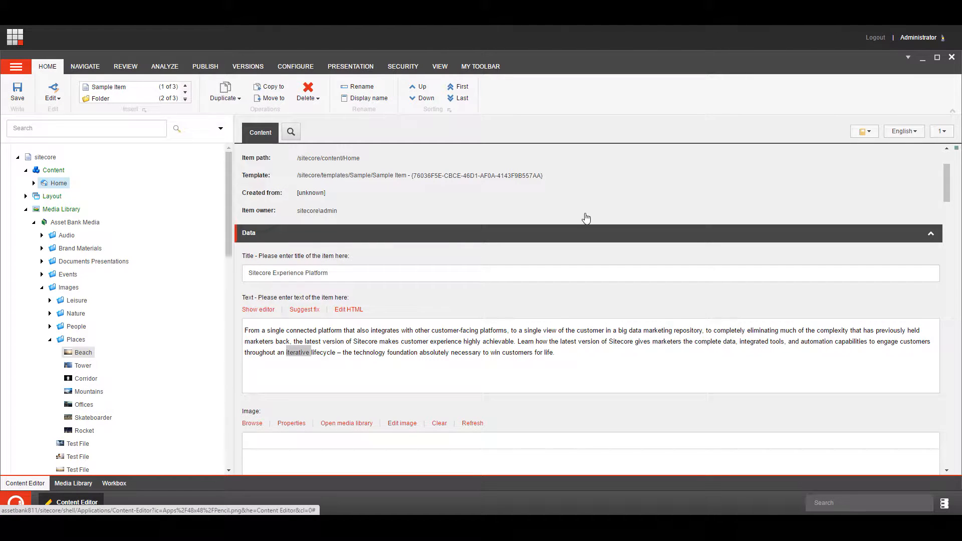
Open the Beach image item and scroll through its Asset Management Metadata fields
click(83, 352)
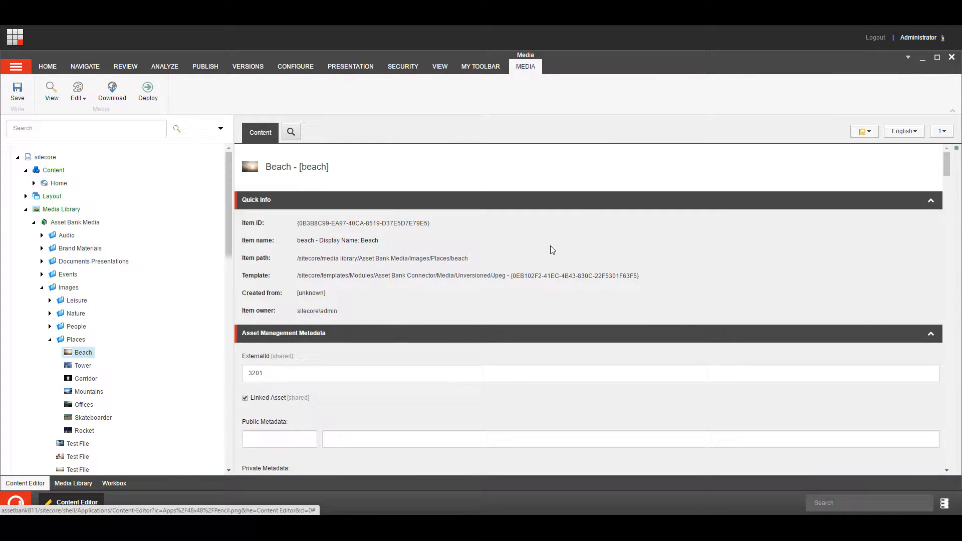
mouse_move(484, 304)
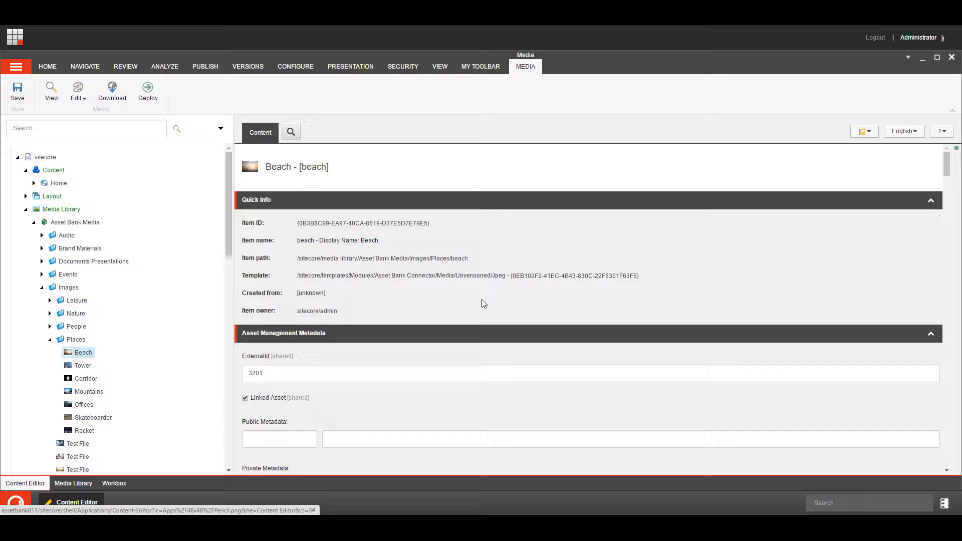
scroll(down, 3)
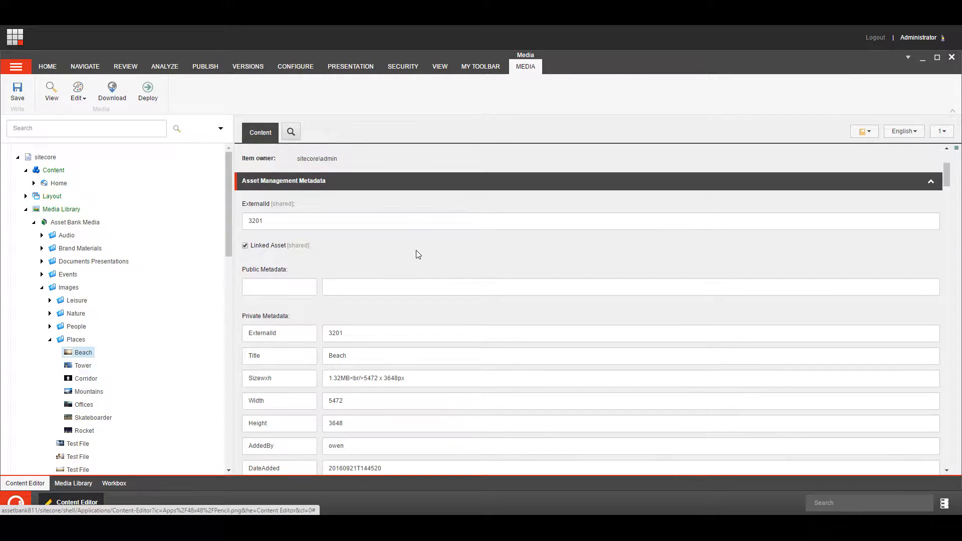
scroll(down, 3)
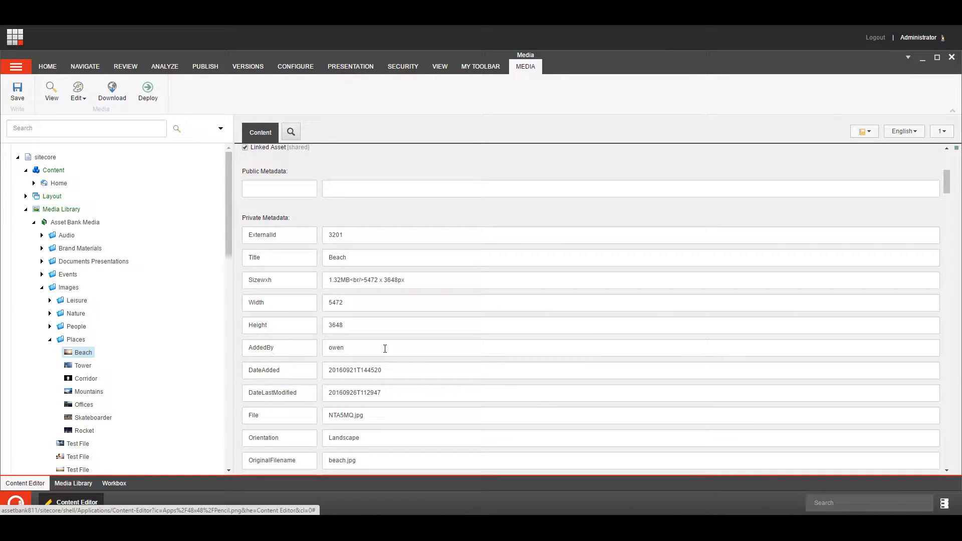
mouse_move(423, 296)
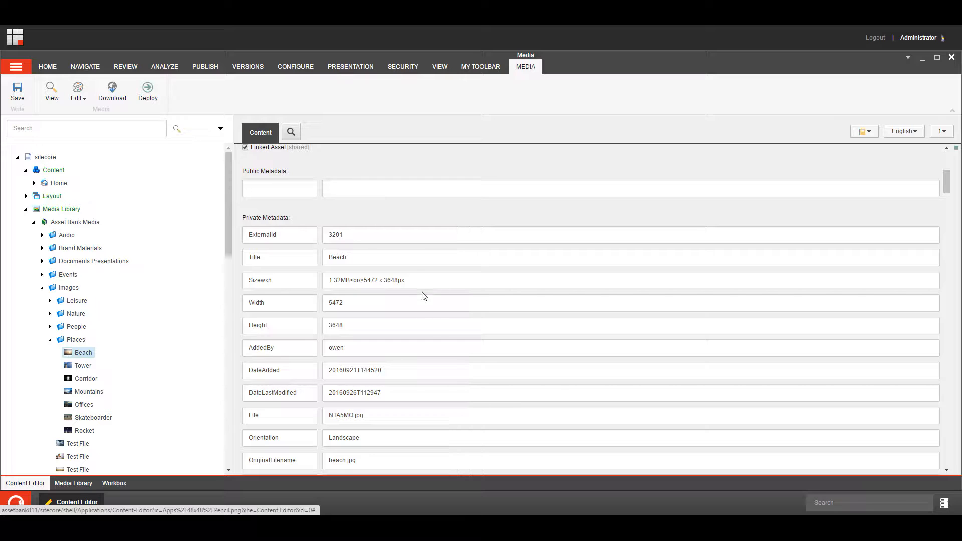
scroll(down, 3)
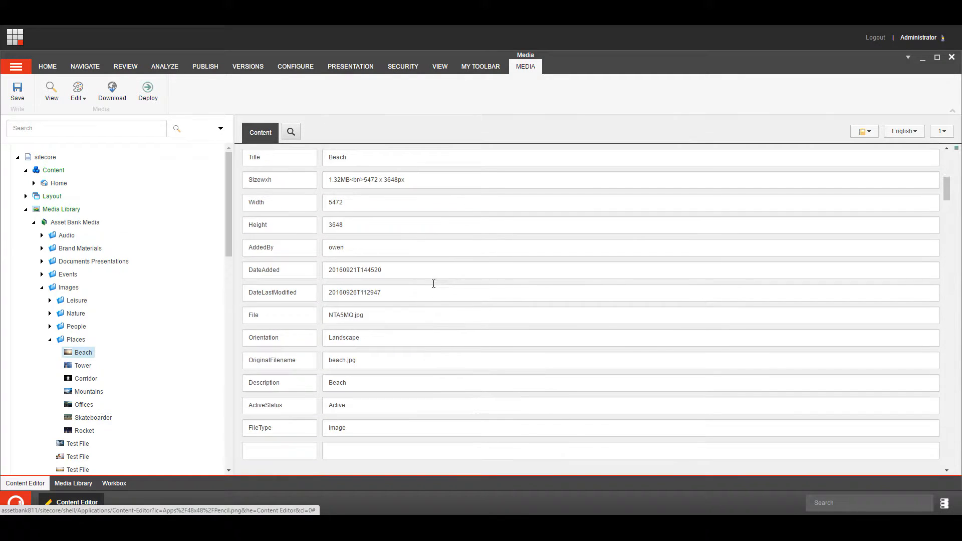
mouse_move(473, 289)
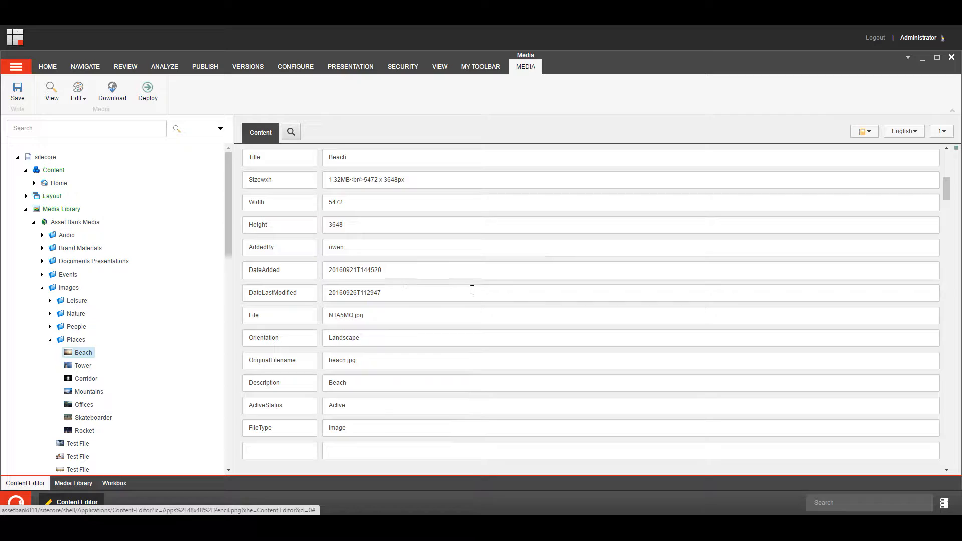
scroll(down, 3)
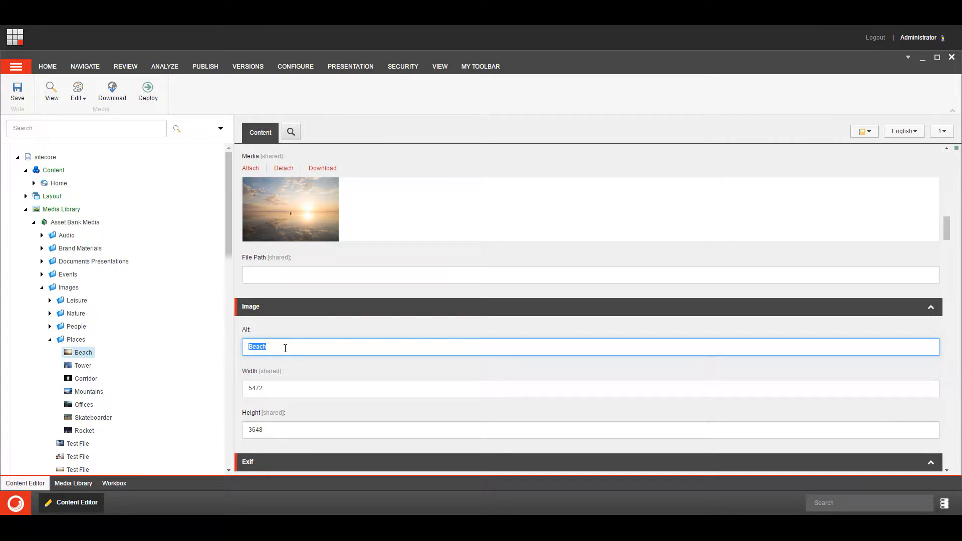
mouse_move(314, 348)
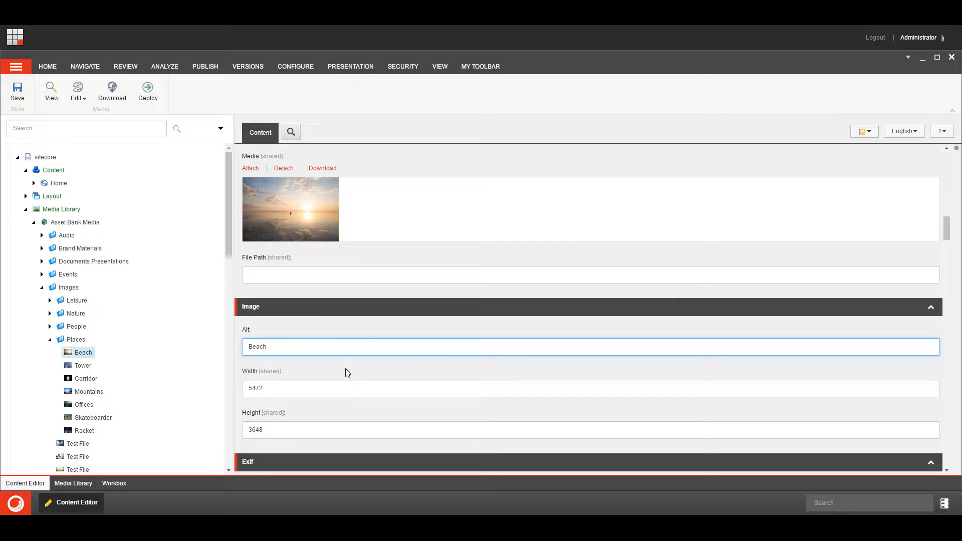
mouse_move(333, 375)
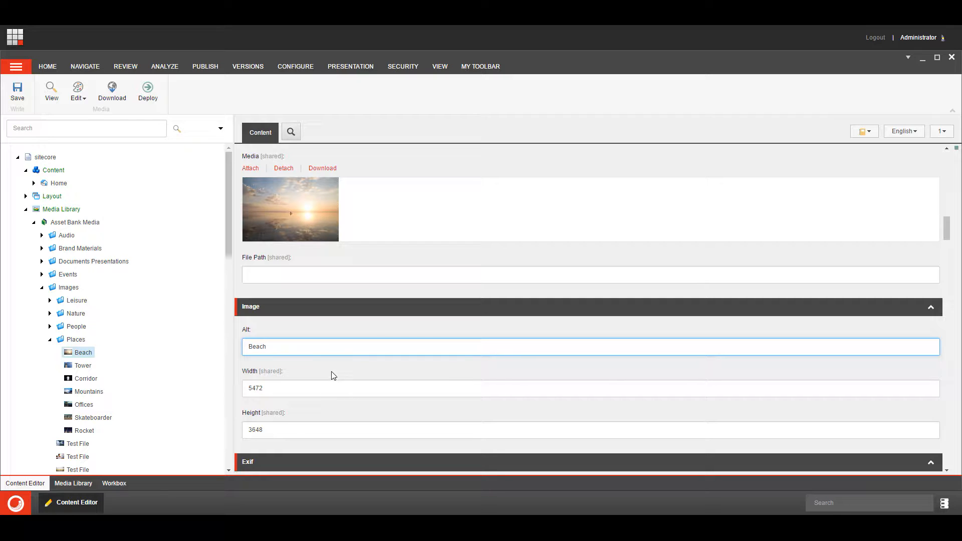
mouse_move(107, 214)
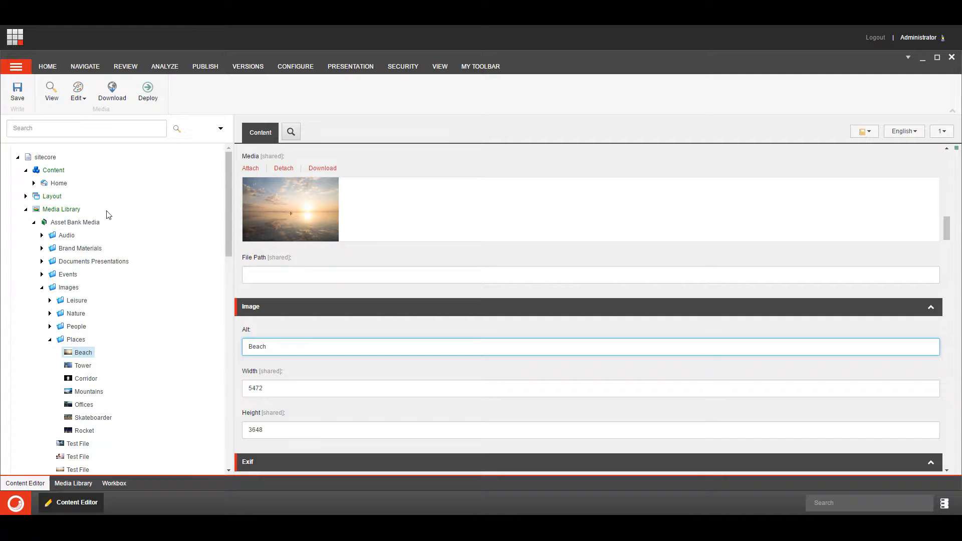
mouse_move(211, 109)
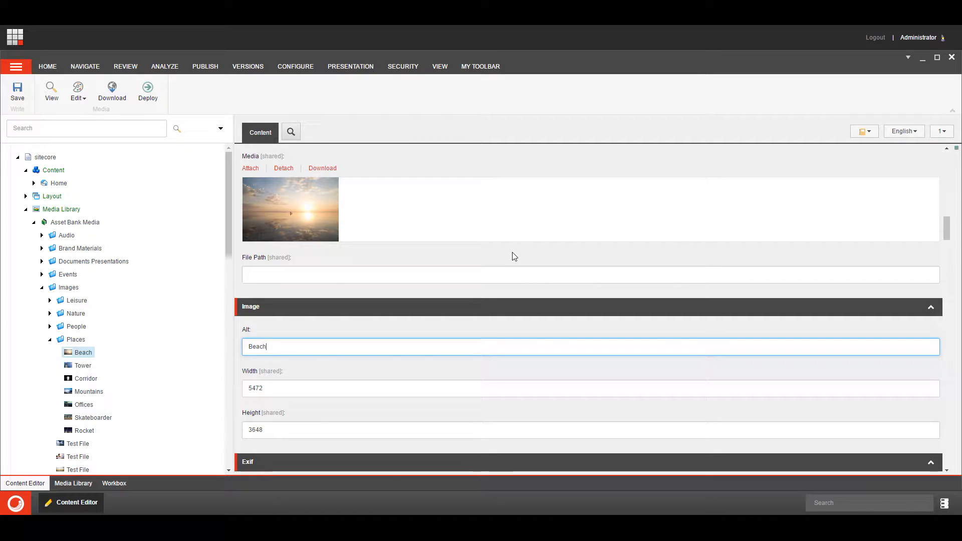
mouse_move(174, 295)
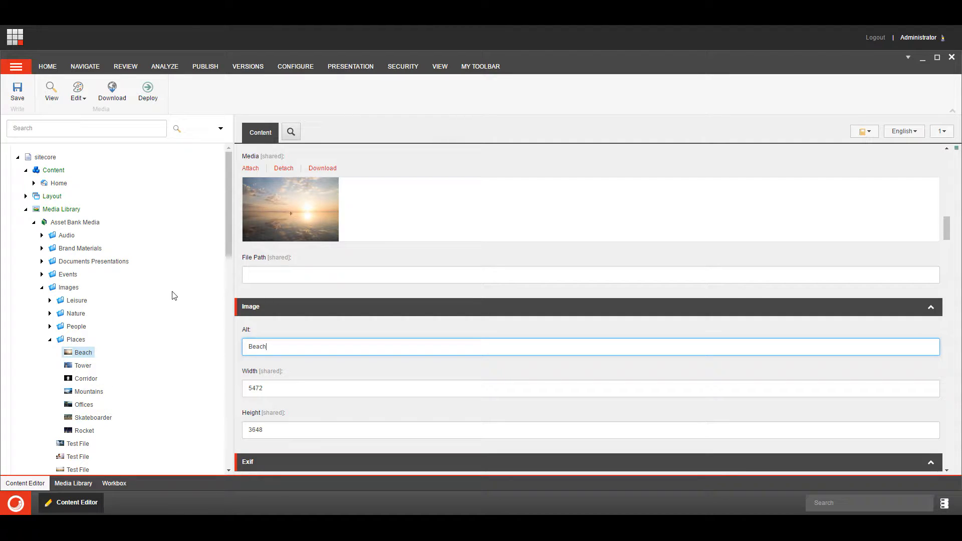
mouse_move(145, 367)
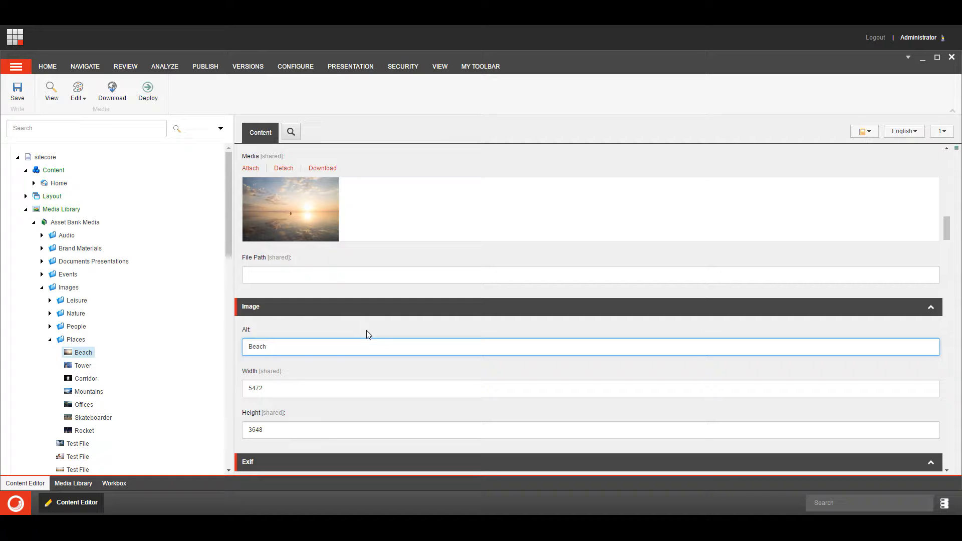
mouse_move(381, 332)
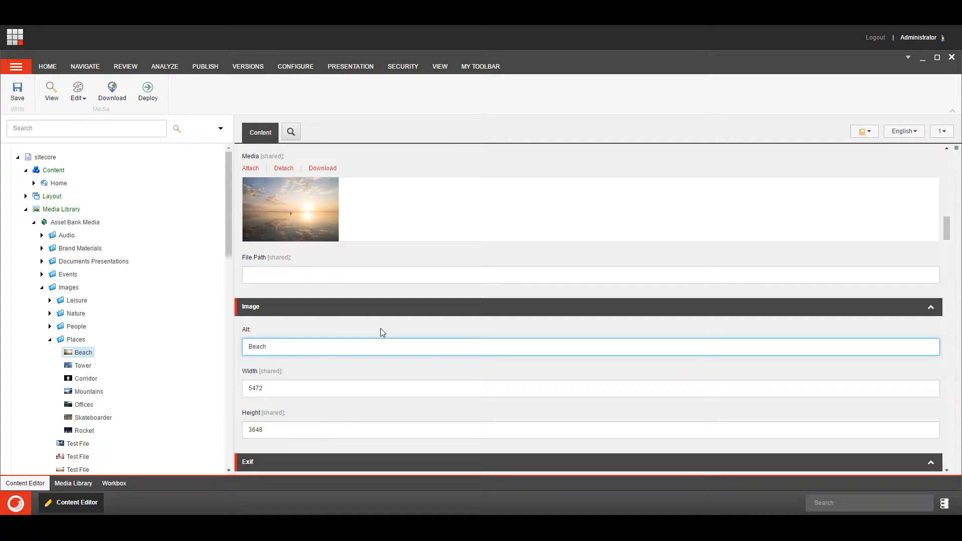
mouse_move(158, 375)
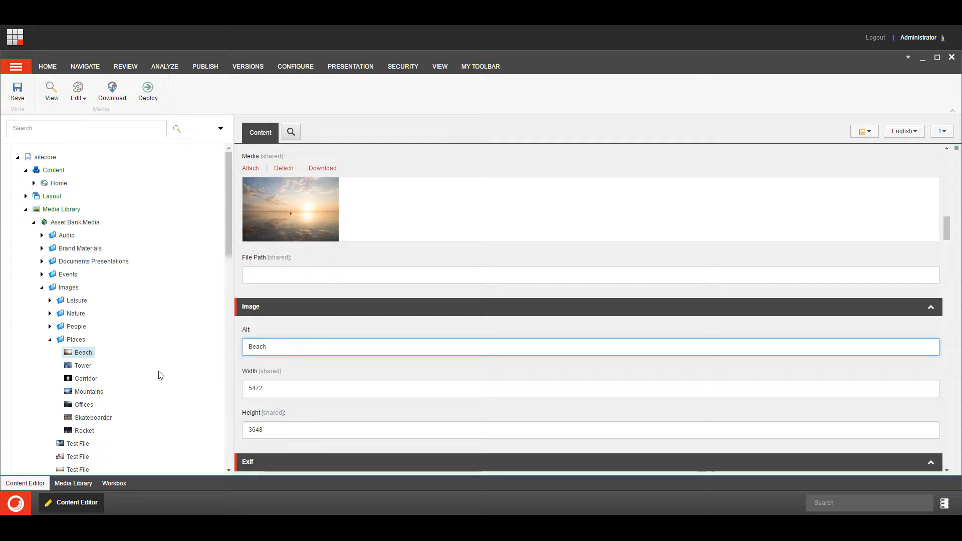
mouse_move(284, 334)
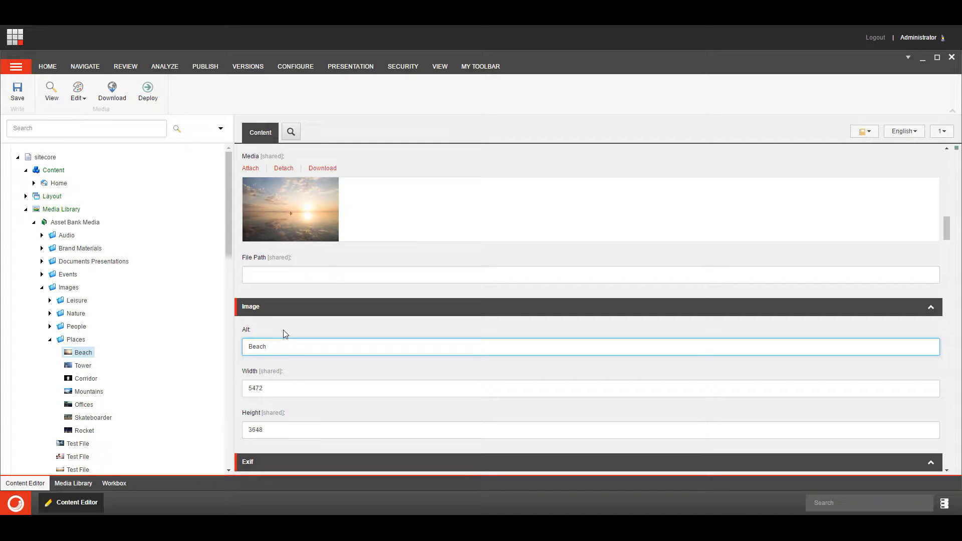
mouse_move(301, 334)
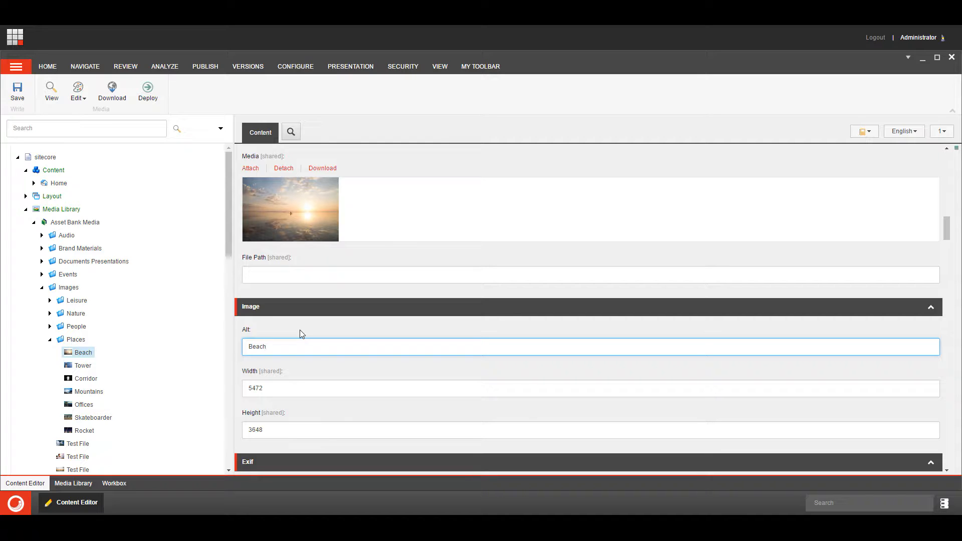
Return to the Home item in the content tree
click(276, 347)
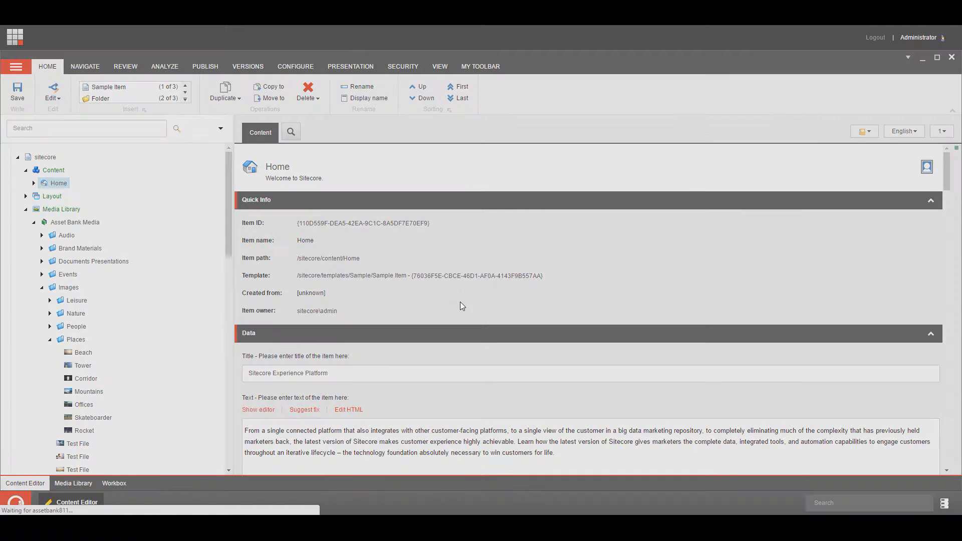
Insert the Asset Bank Places 'Beach' image into the Home item's rich text
click(257, 410)
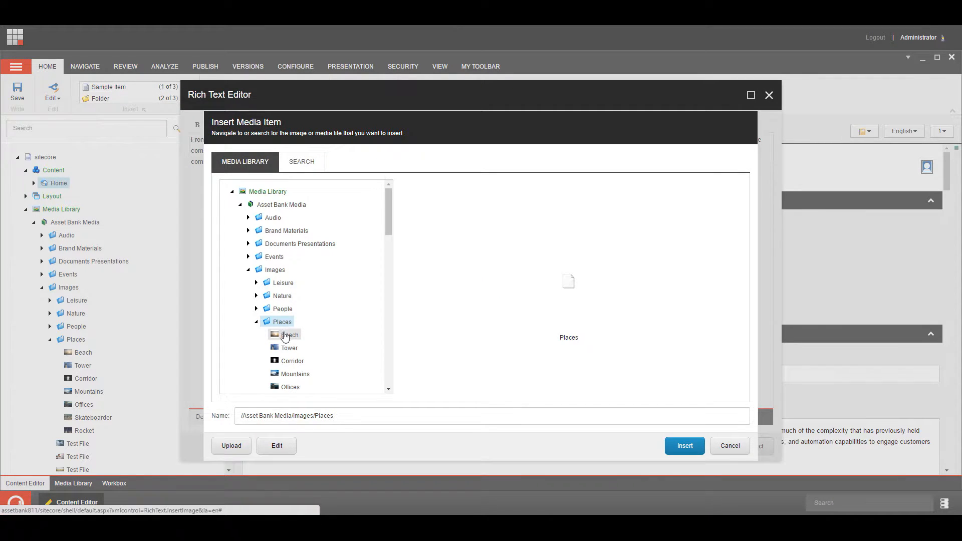
click(289, 334)
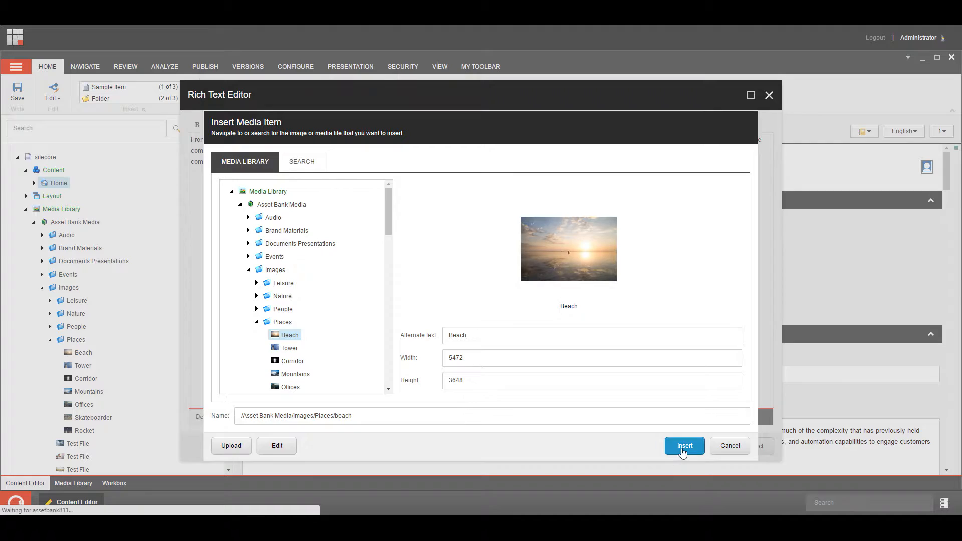
click(684, 446)
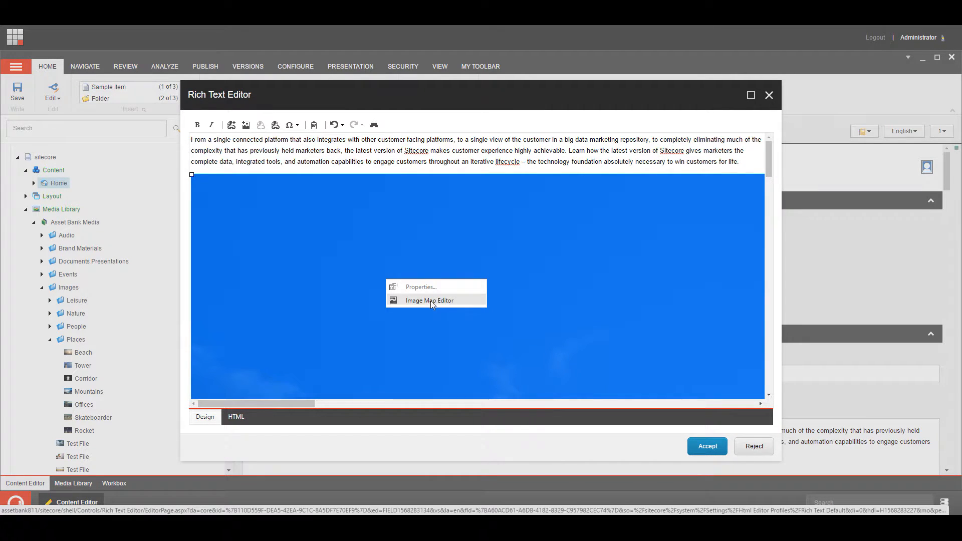
Give the Beach image a smaller width and accept the rich text changes
click(429, 301)
text(500)
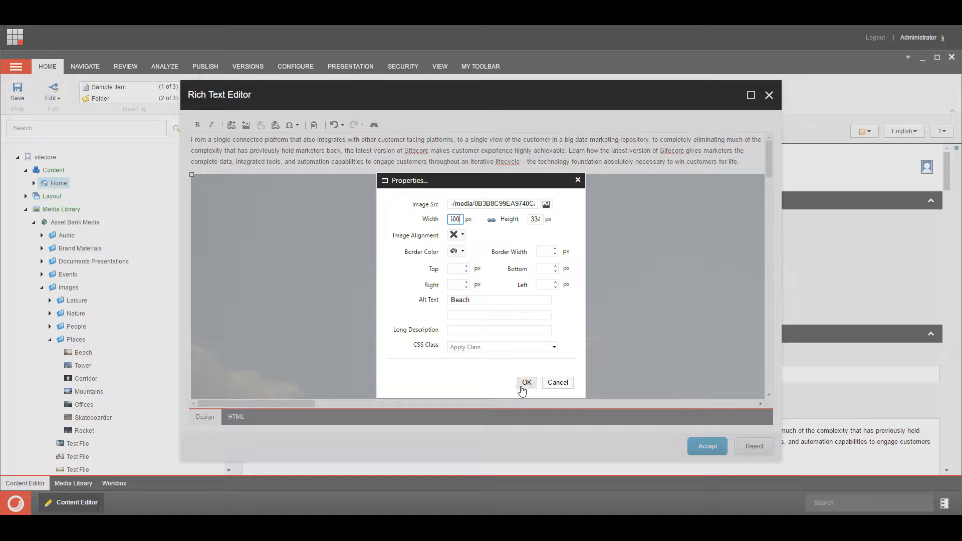
click(527, 382)
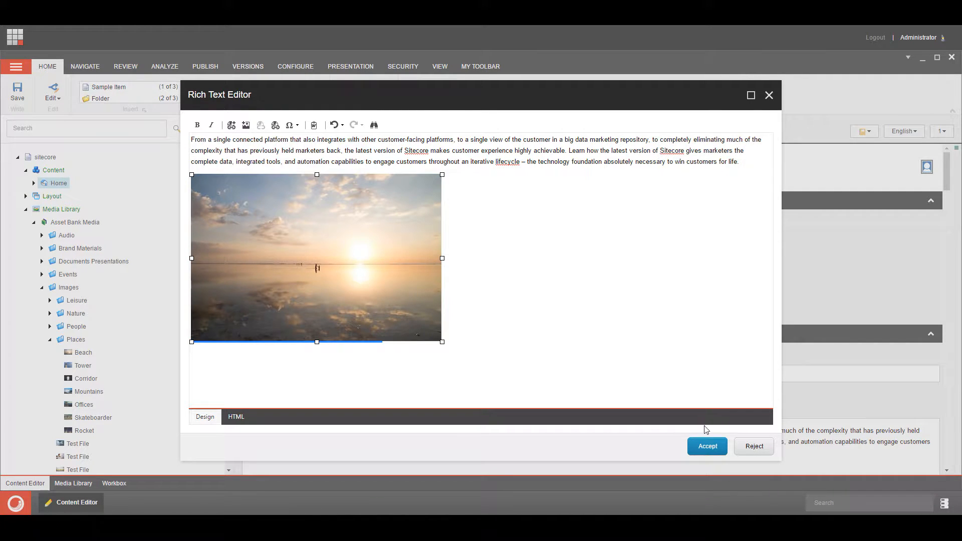
click(706, 446)
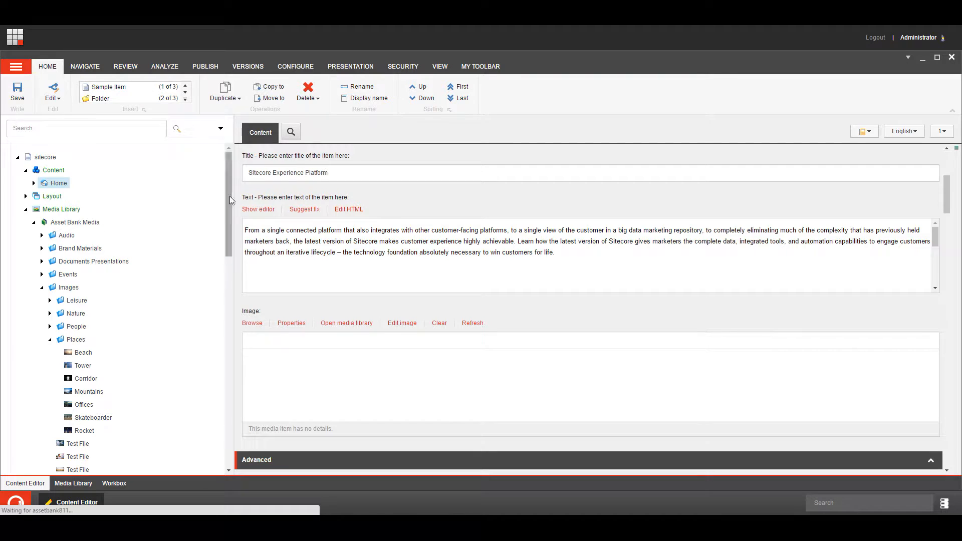
Expand System > Modules > Asset Bank in the content tree to reach Connector Settings
scroll(down, 3)
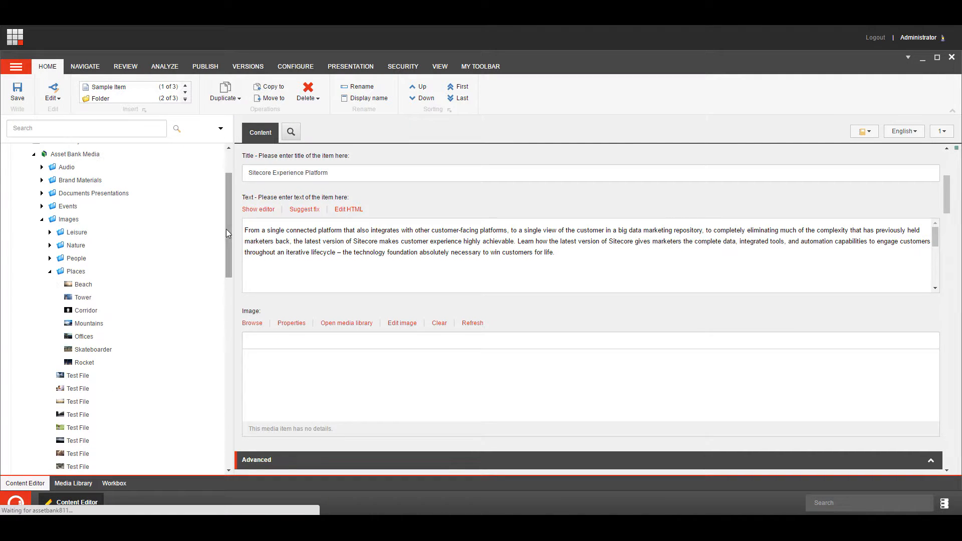
scroll(down, 3)
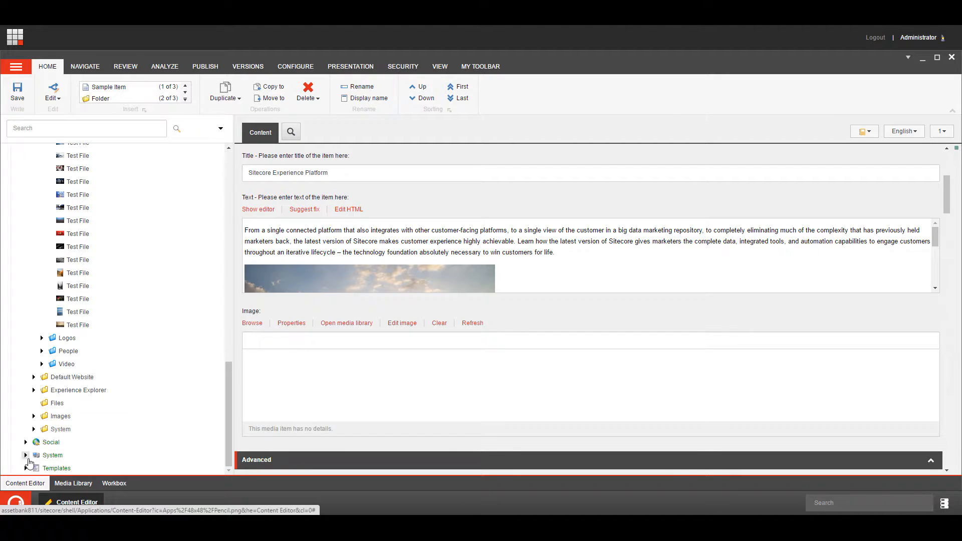
click(26, 456)
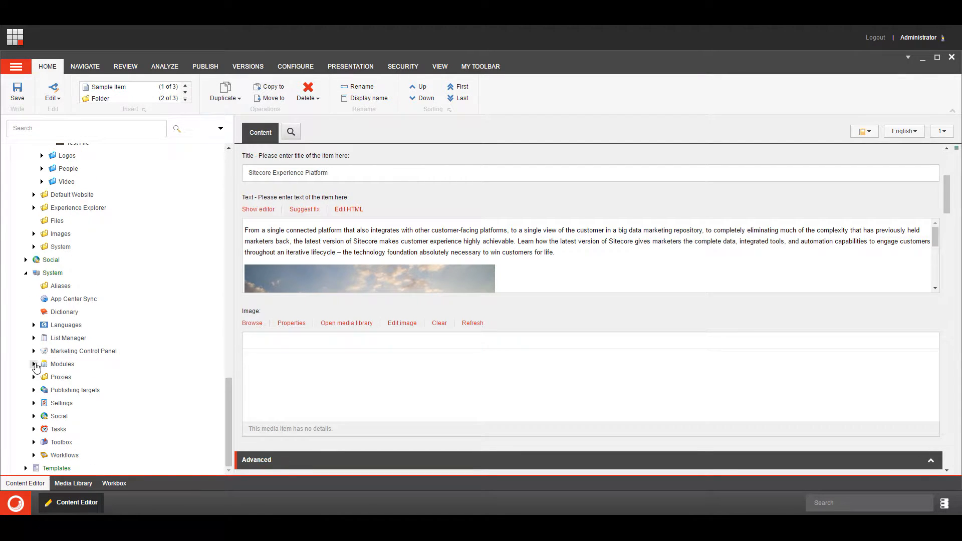
click(33, 364)
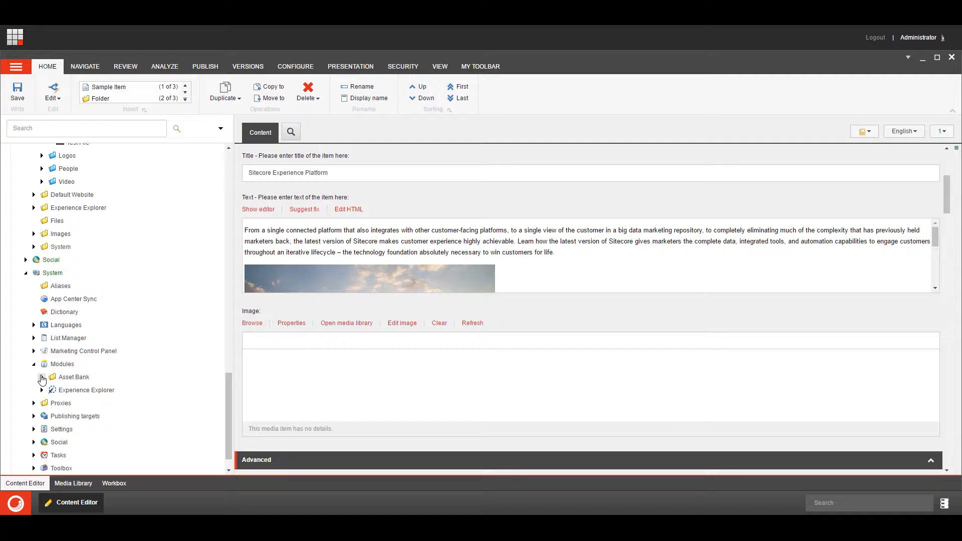
click(92, 390)
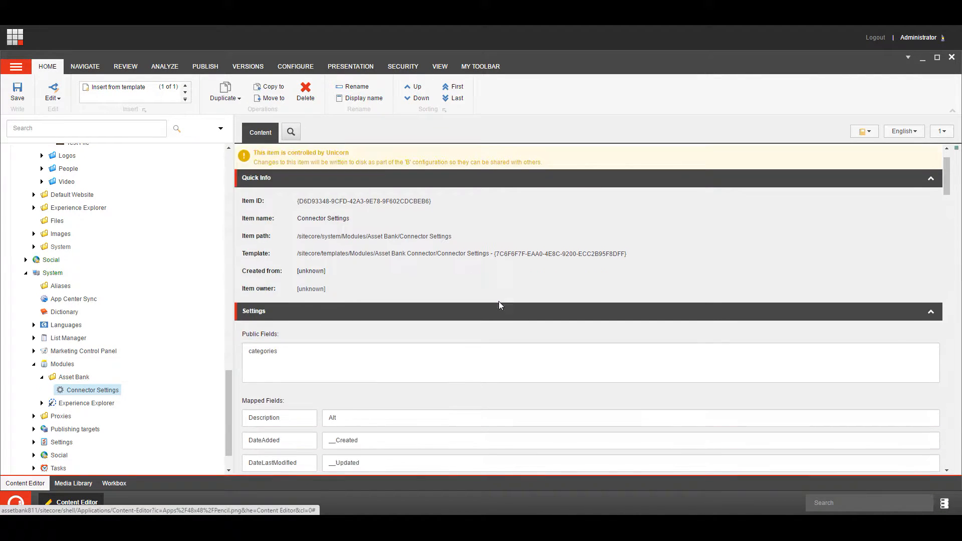
scroll(down, 3)
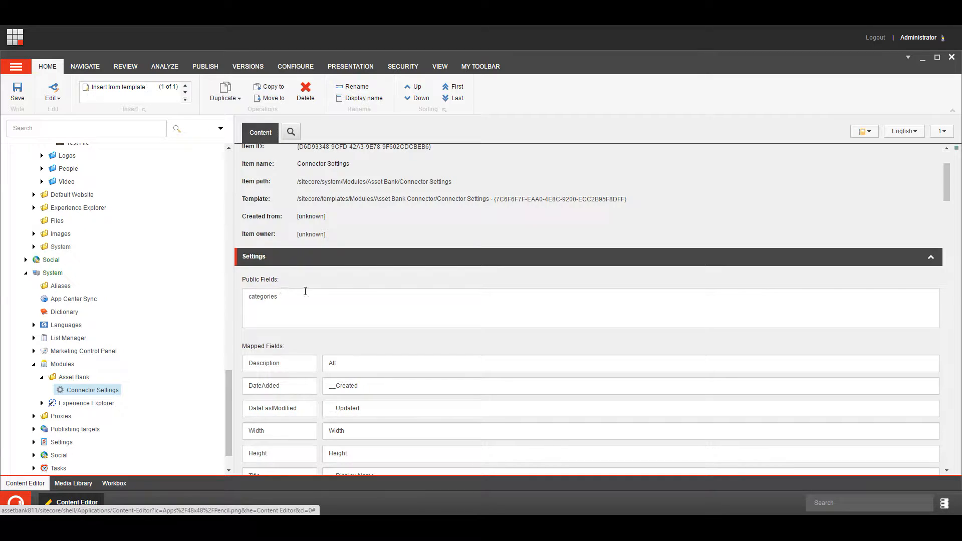
mouse_move(352, 301)
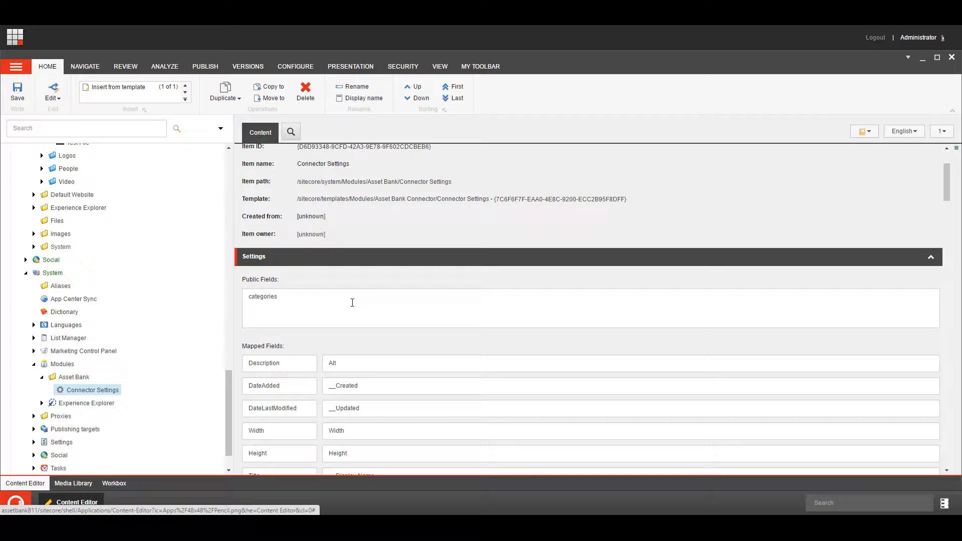
scroll(down, 3)
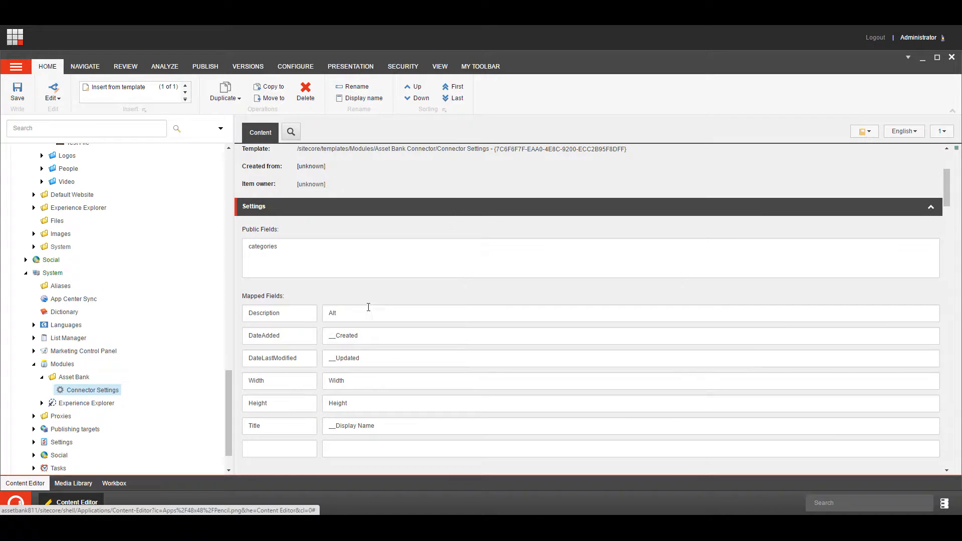
scroll(down, 3)
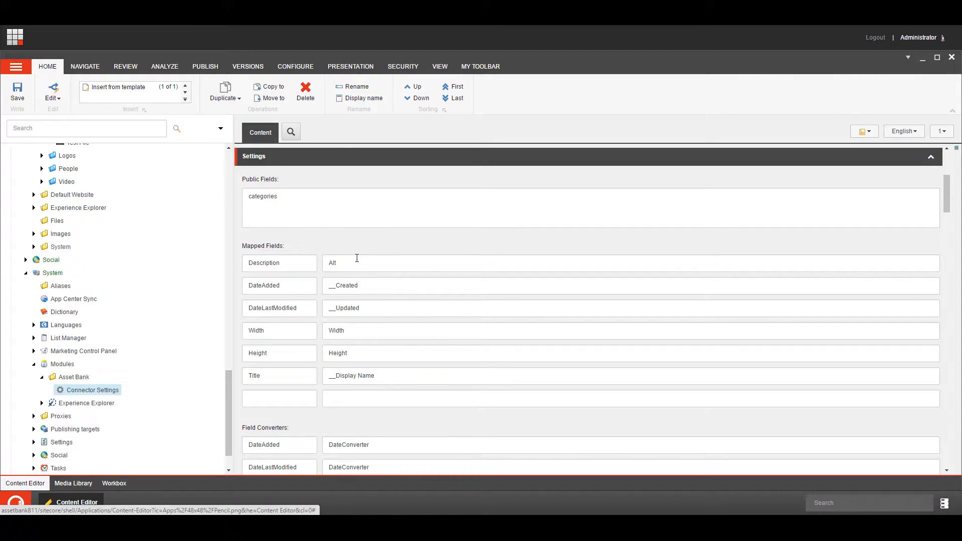
mouse_move(258, 266)
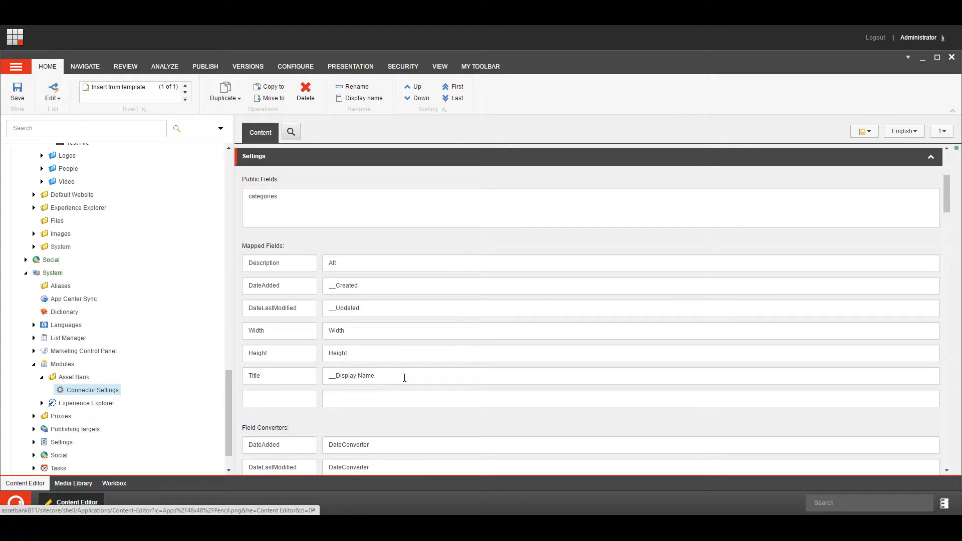
mouse_move(399, 375)
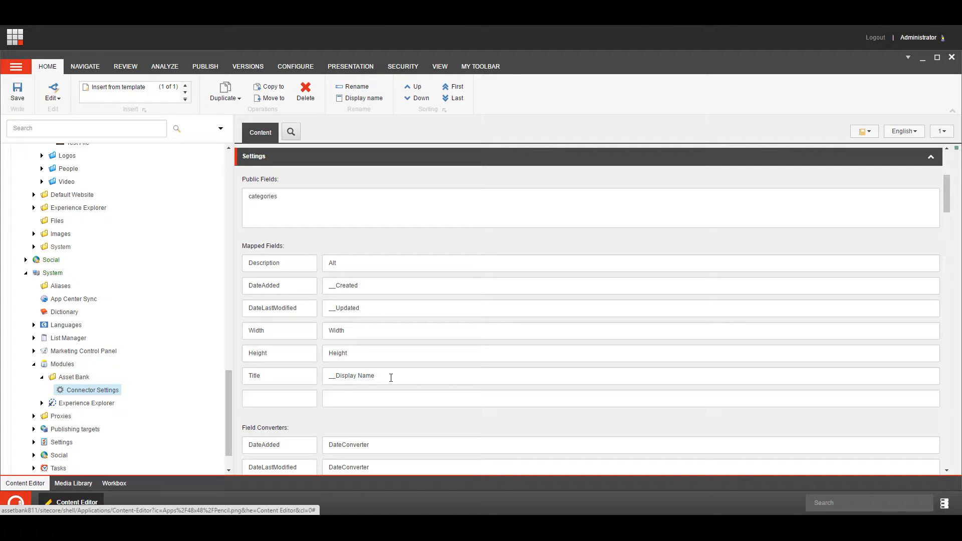
click(279, 376)
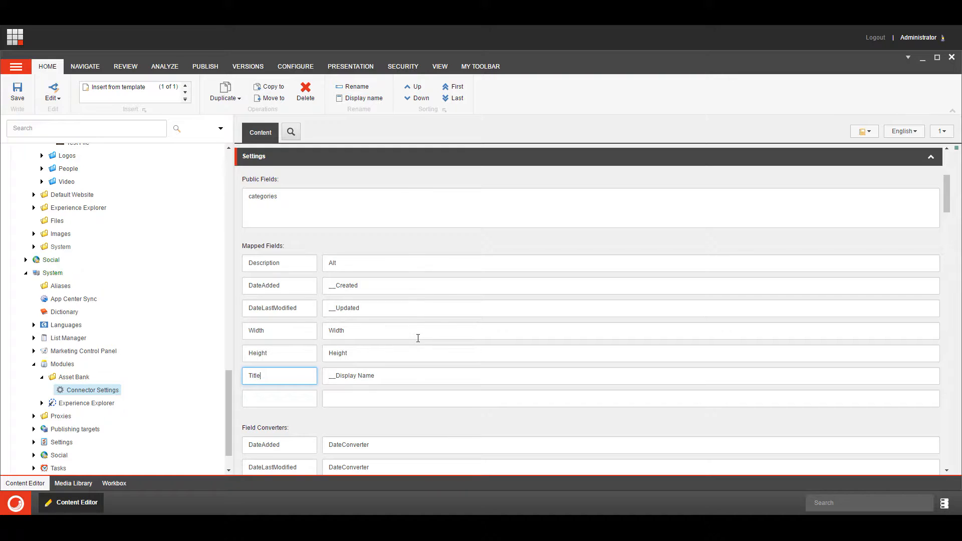
scroll(down, 3)
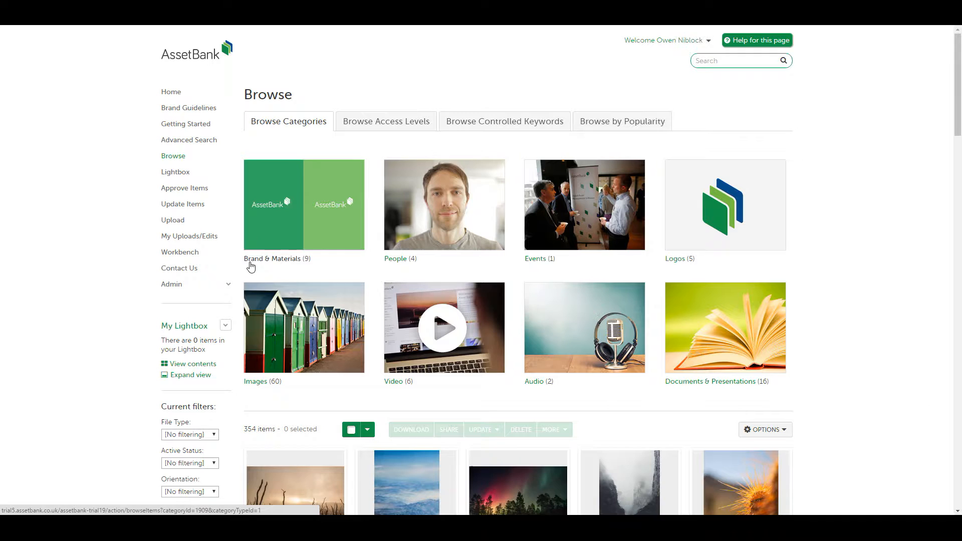
Open the Images > Places category, select the Beach image and start deleting it
click(262, 381)
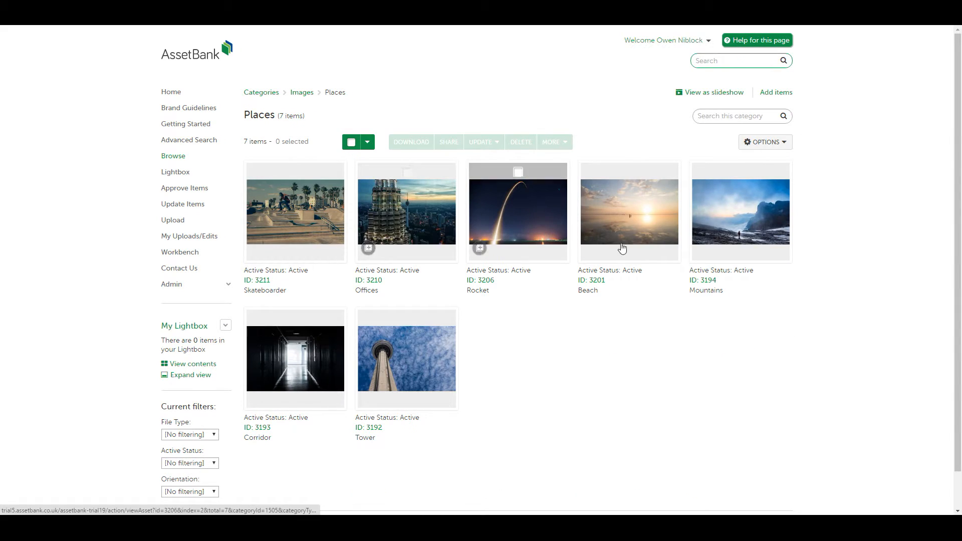
click(628, 172)
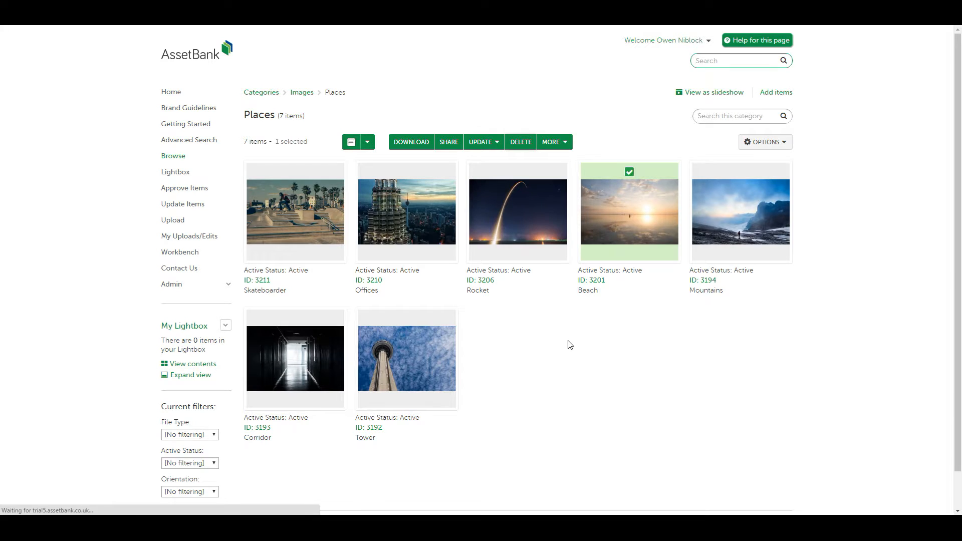
click(519, 142)
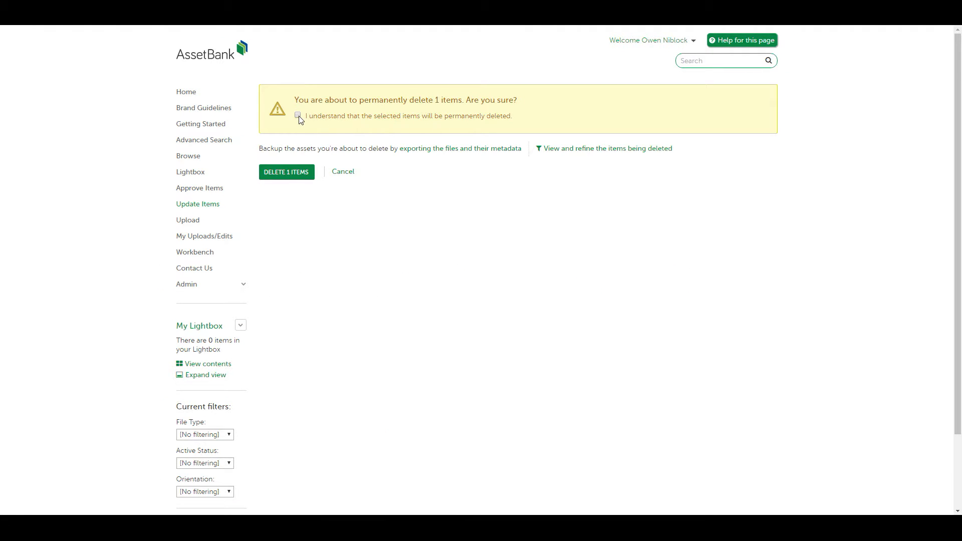
Permanently delete Beach asset 3201 and switch to the Sitecore cache statistics page
click(298, 115)
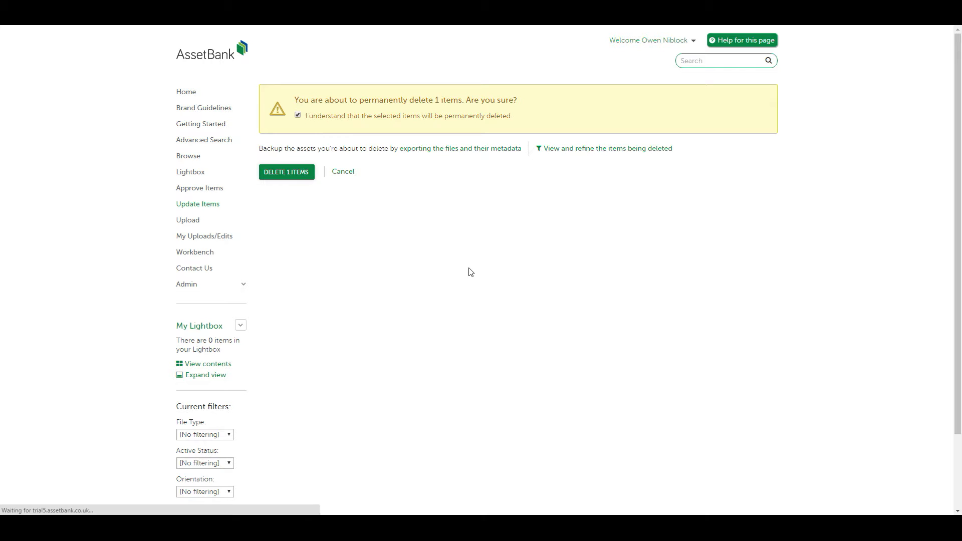
click(287, 172)
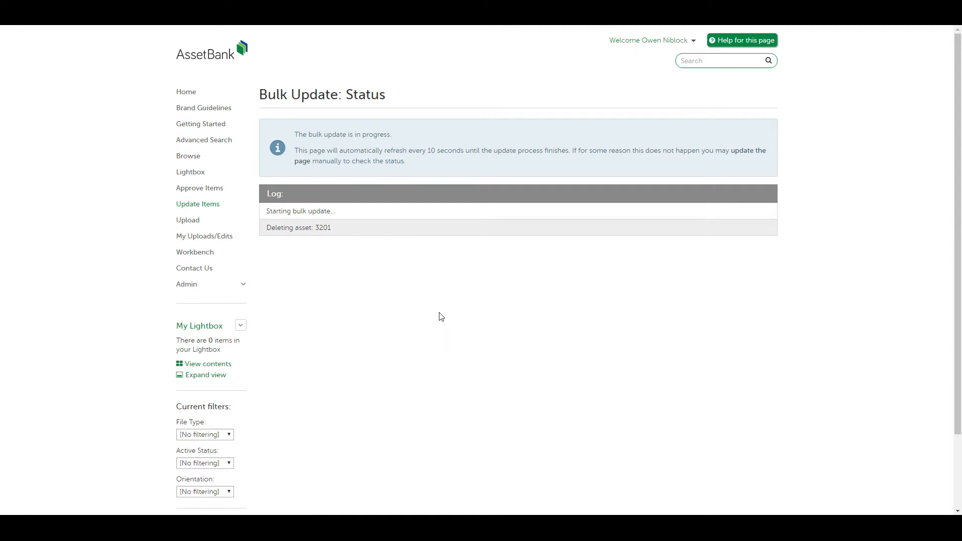
mouse_move(361, 289)
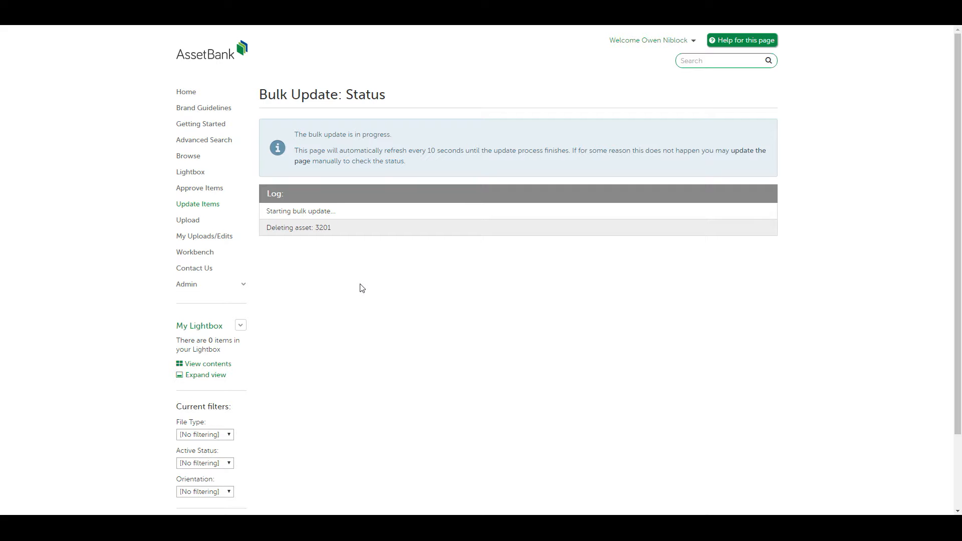
mouse_move(448, 296)
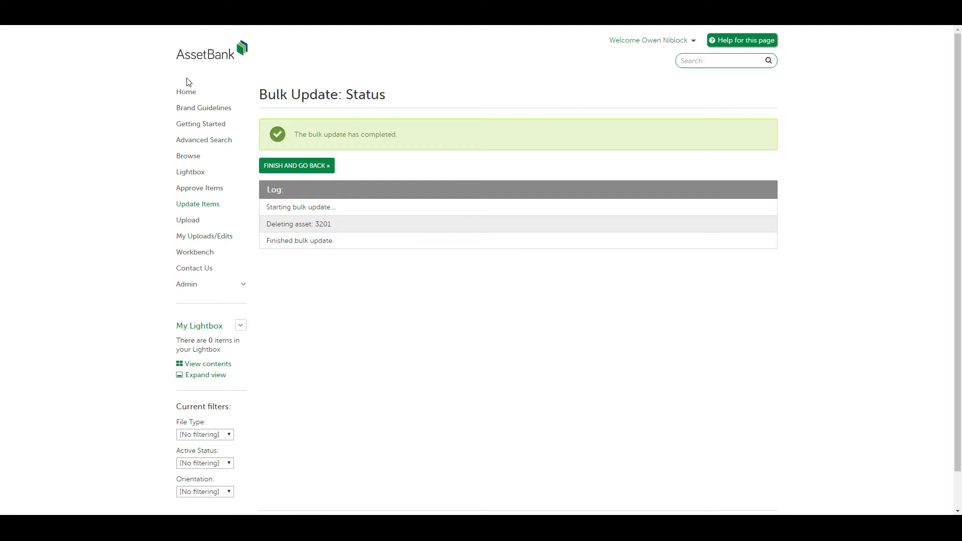
click(296, 165)
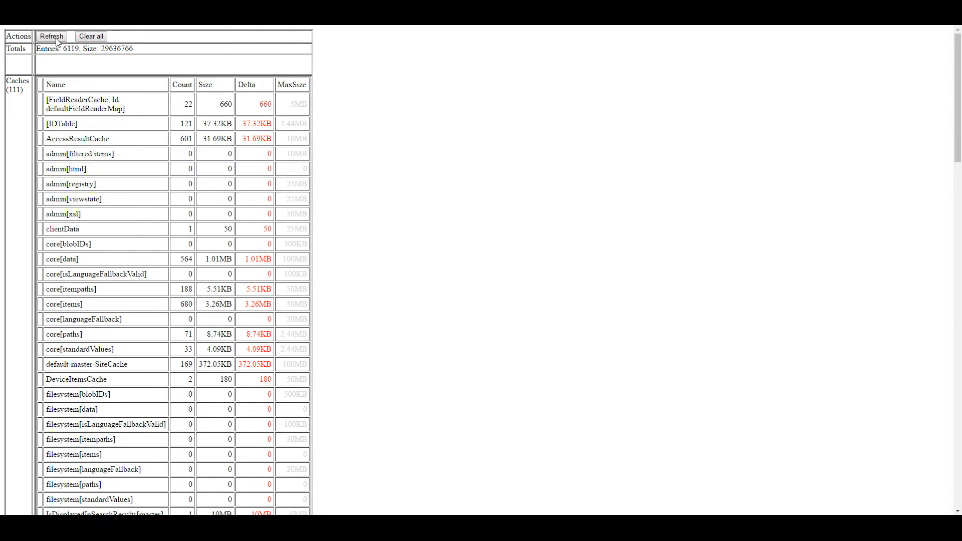
Reload cache statistics, refresh the Places folder so Beach disappears, and open the Control Panel
click(90, 36)
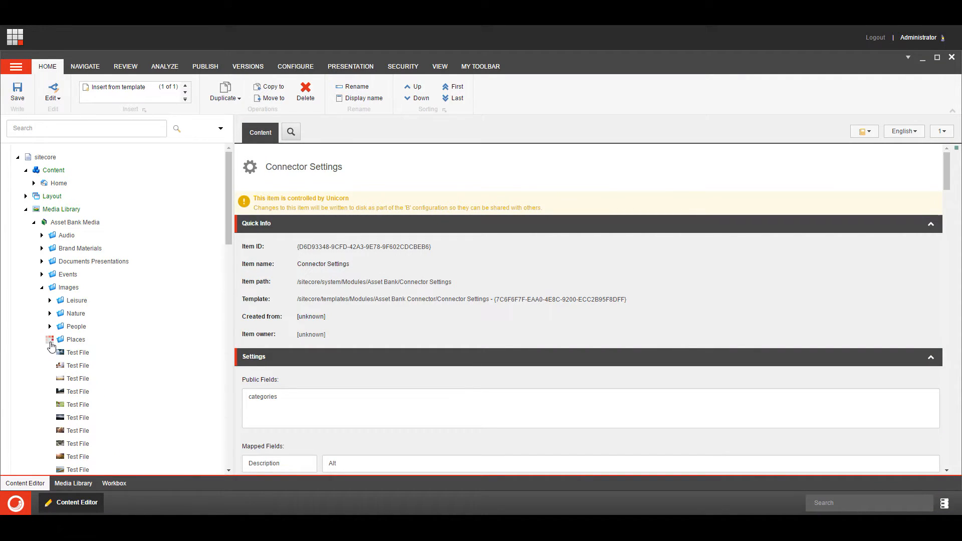
click(50, 339)
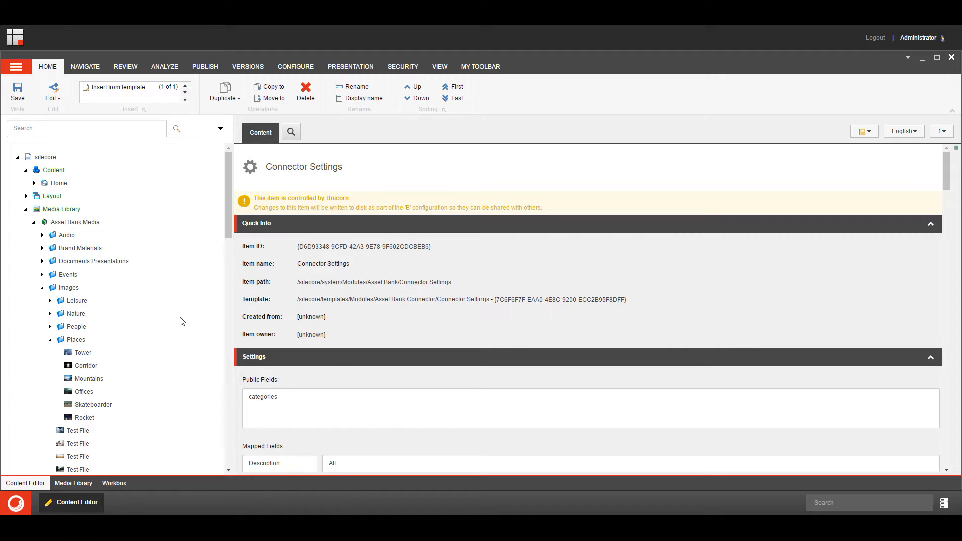
click(15, 503)
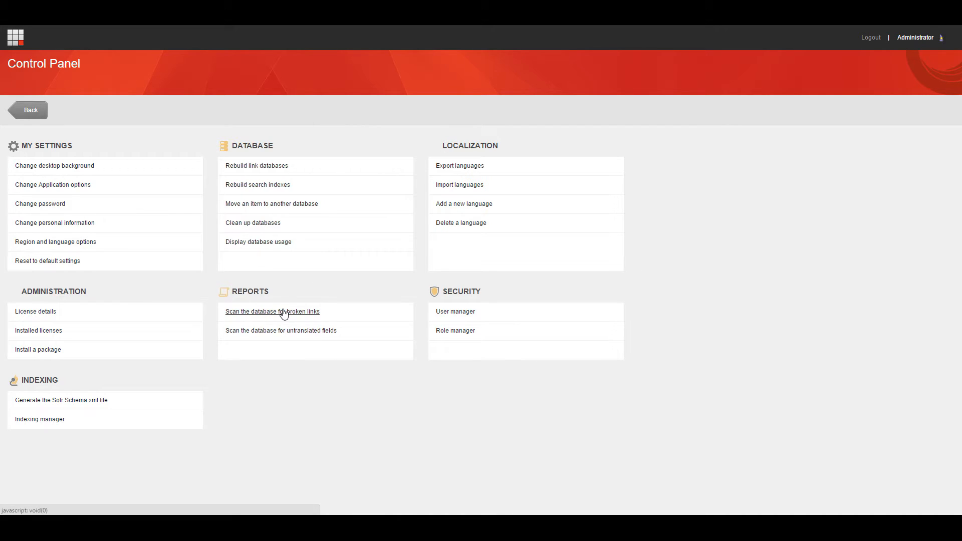
Launch the 'Scan the database for broken links' report for the master database
click(273, 312)
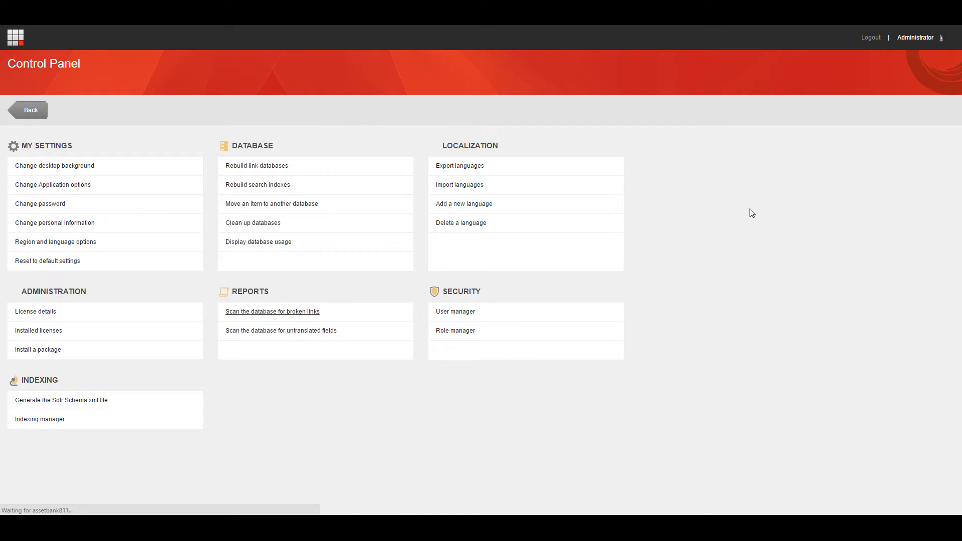
mouse_move(755, 205)
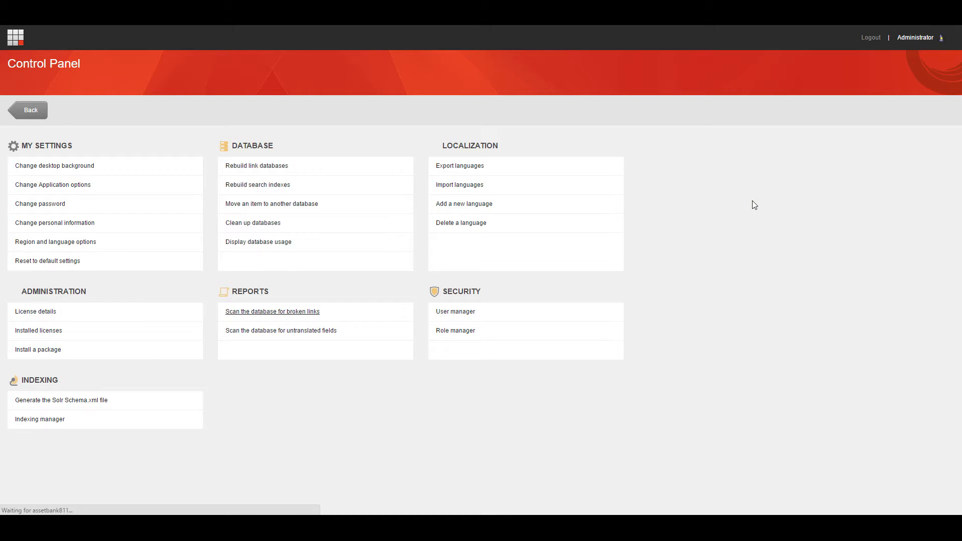
mouse_move(739, 252)
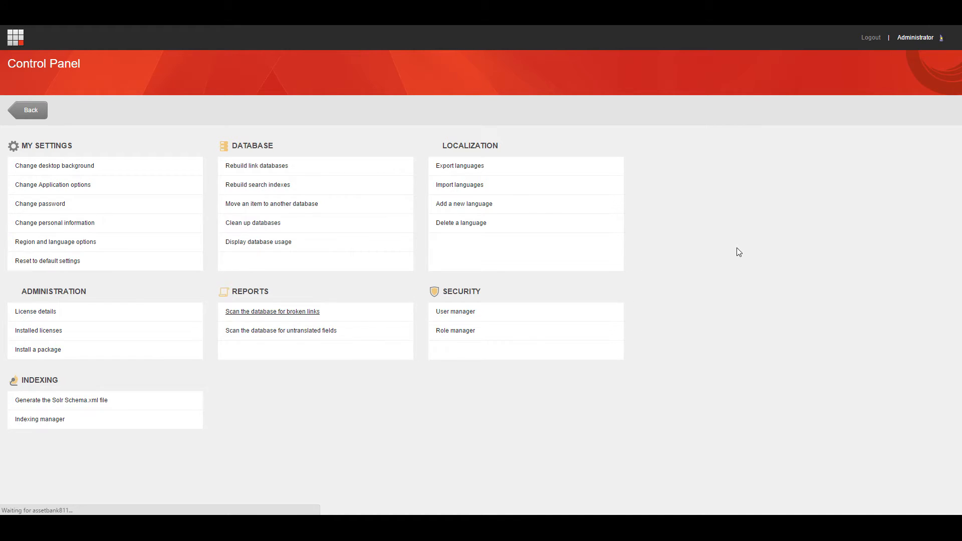
mouse_move(732, 225)
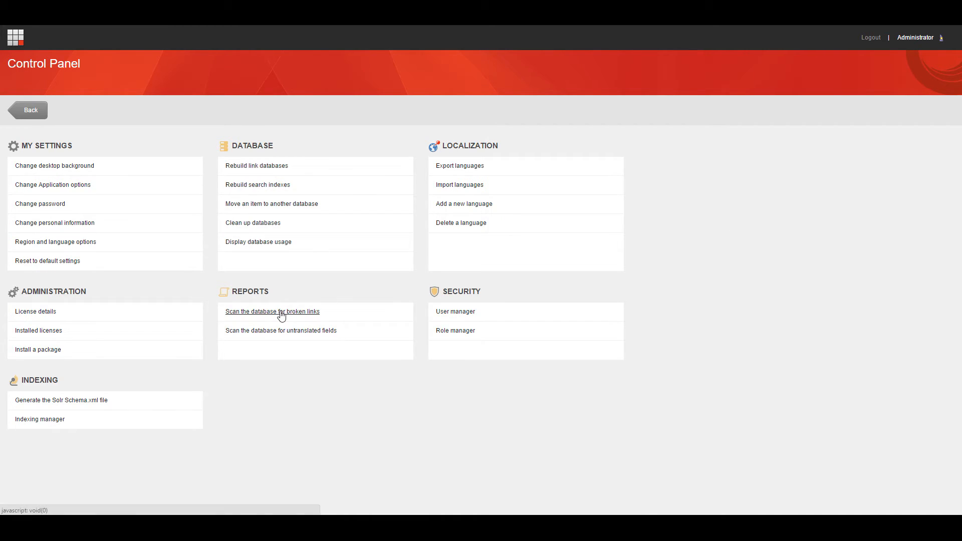
click(273, 312)
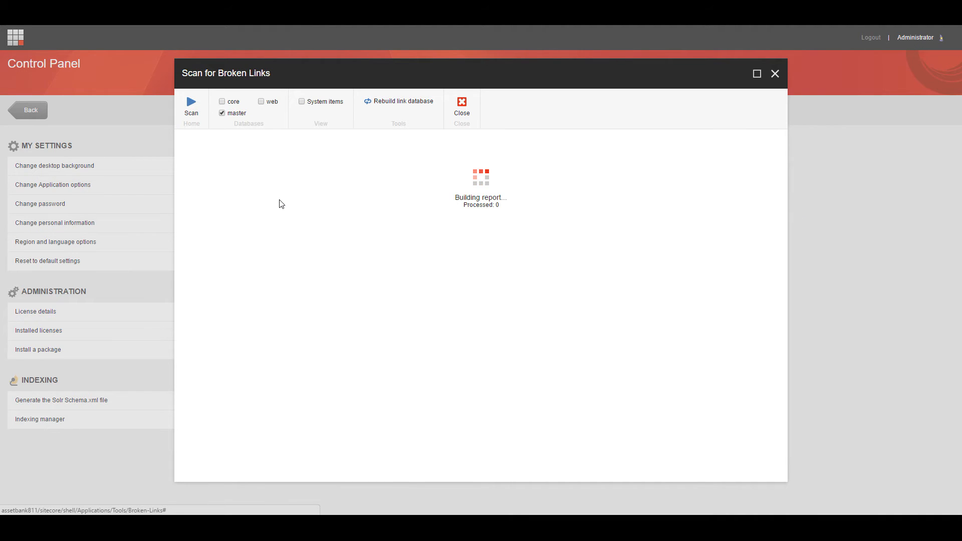
Run the broken-links scan on master twice, flagging the Home item's Rich Text field
click(191, 106)
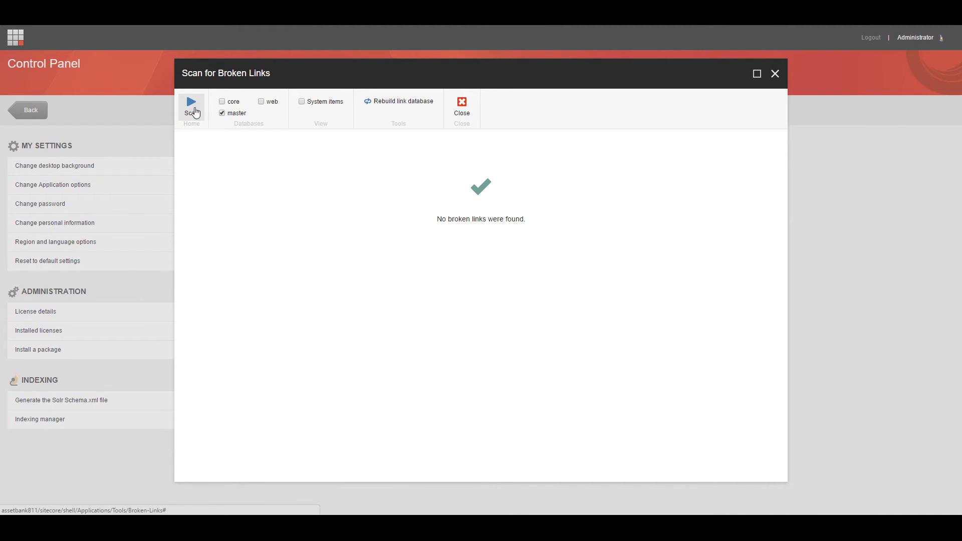
click(191, 106)
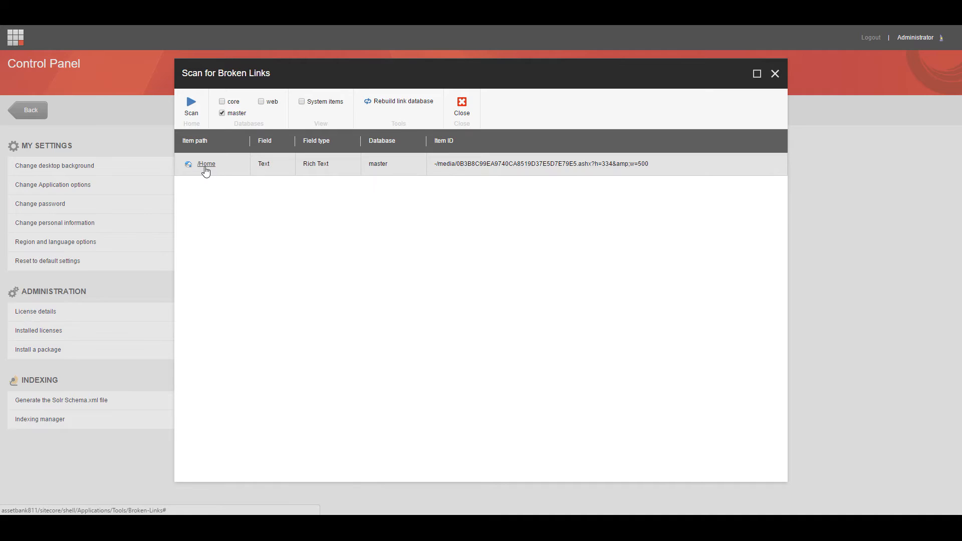
mouse_move(524, 172)
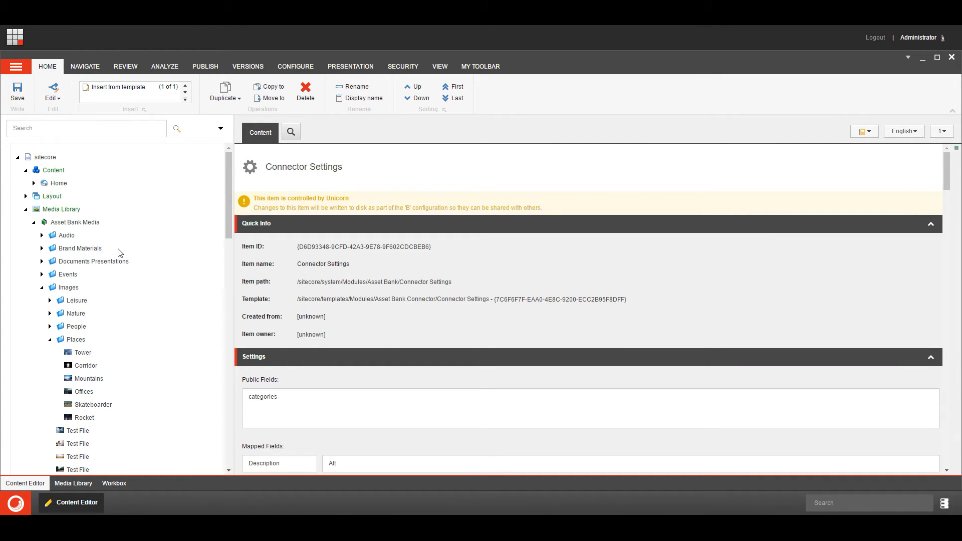
mouse_move(58, 183)
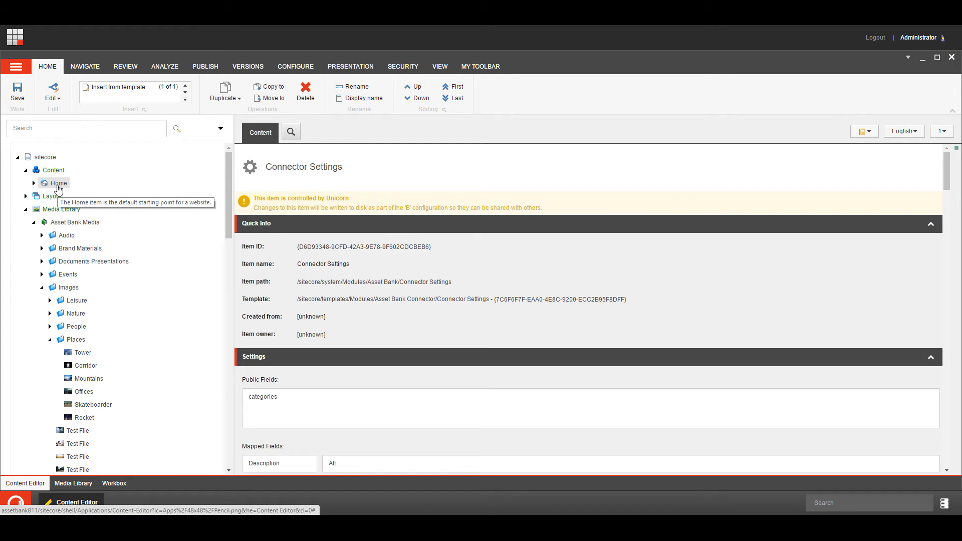
mouse_move(177, 187)
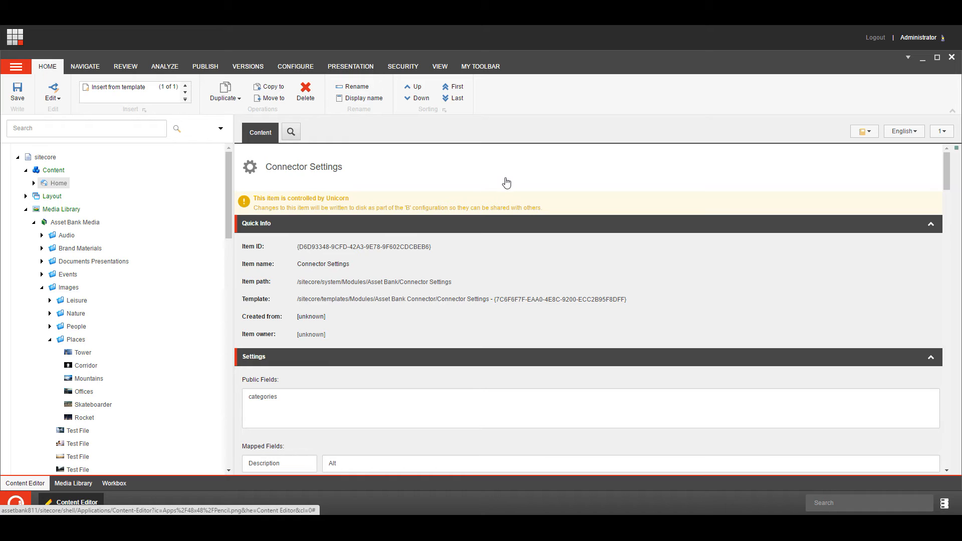
Select the Home item and scroll down to its Text field with the embedded image
click(58, 183)
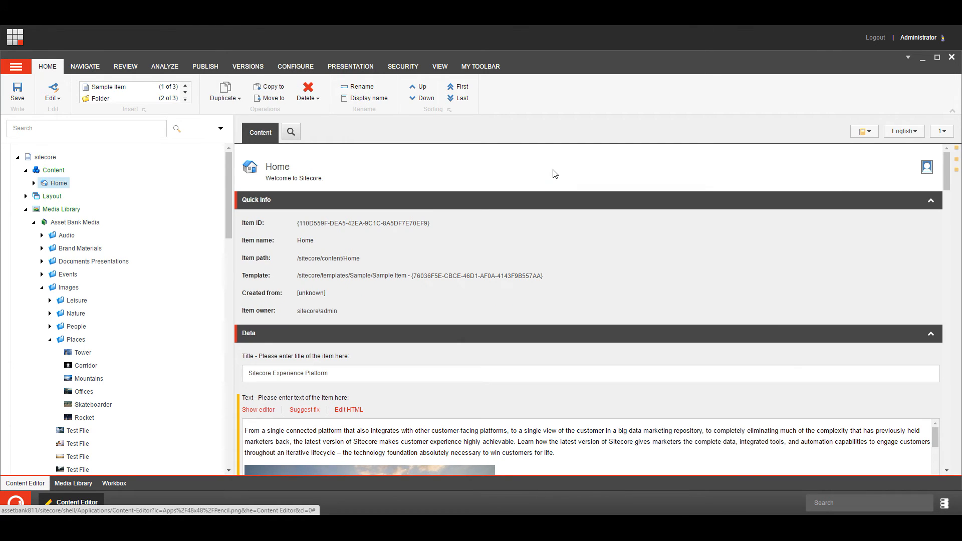
mouse_move(230, 418)
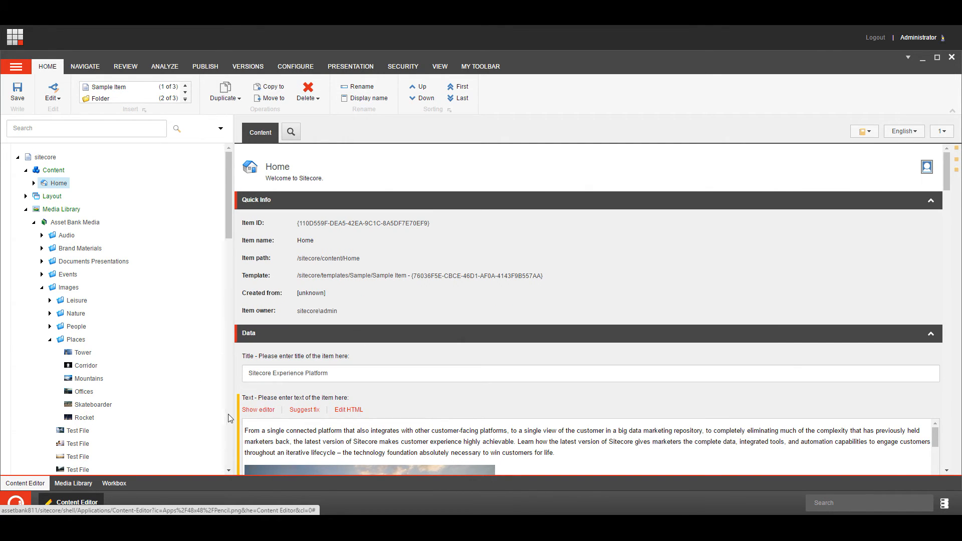
scroll(down, 3)
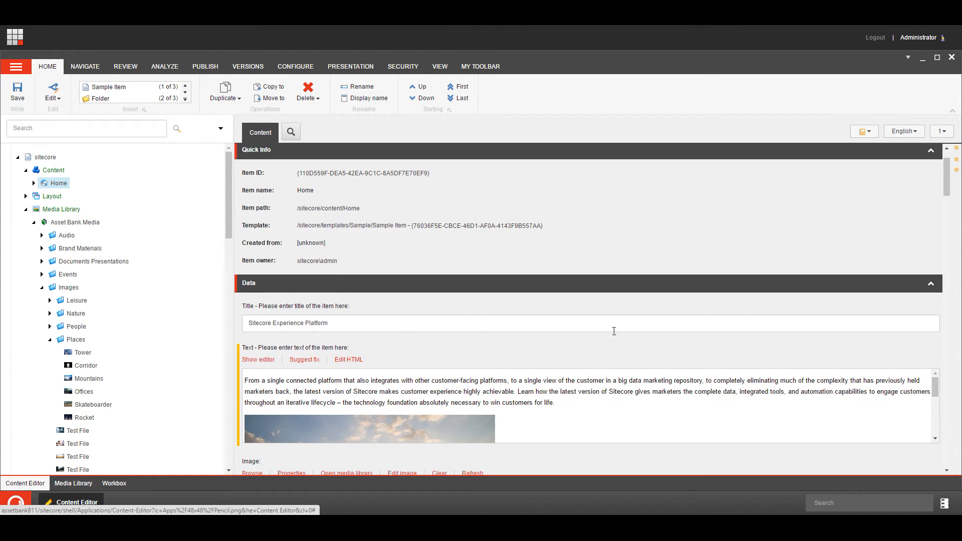
mouse_move(602, 340)
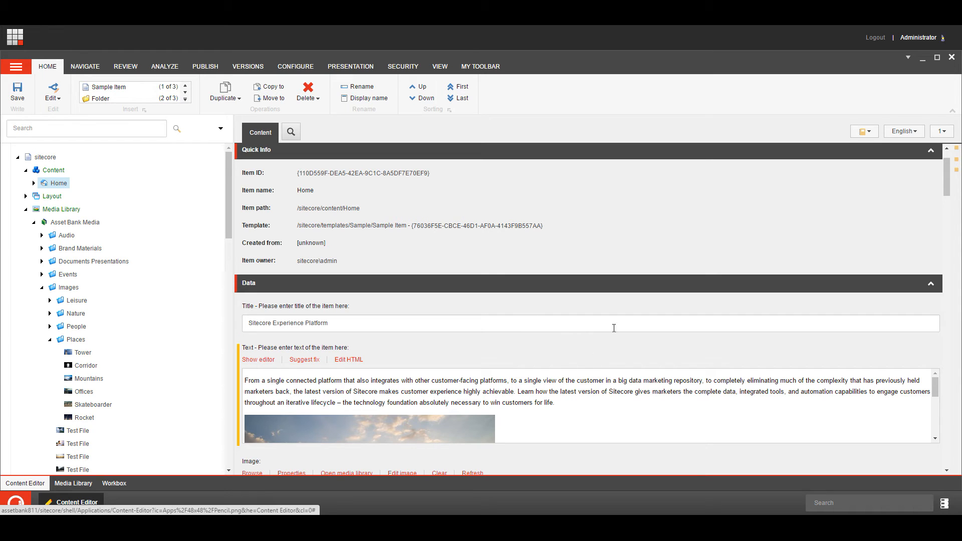
mouse_move(82, 330)
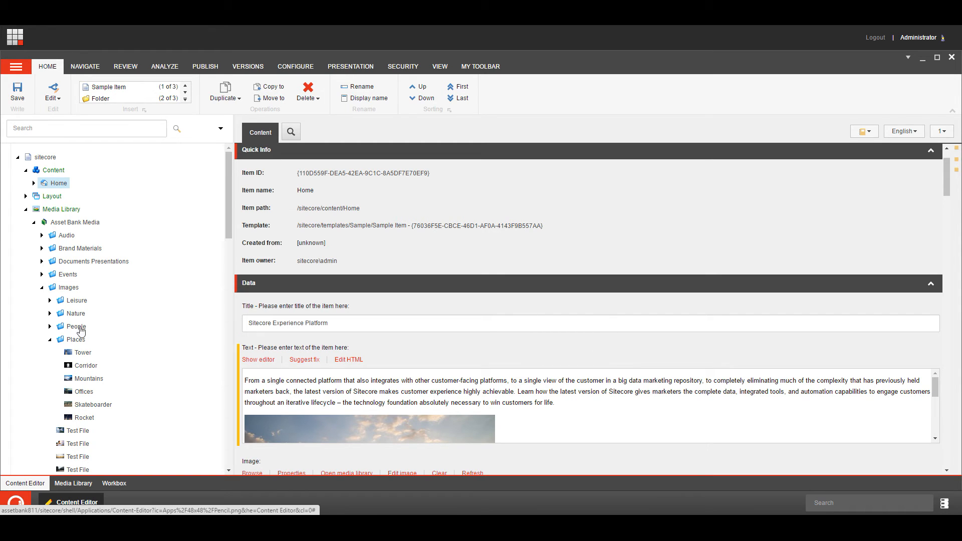
mouse_move(527, 350)
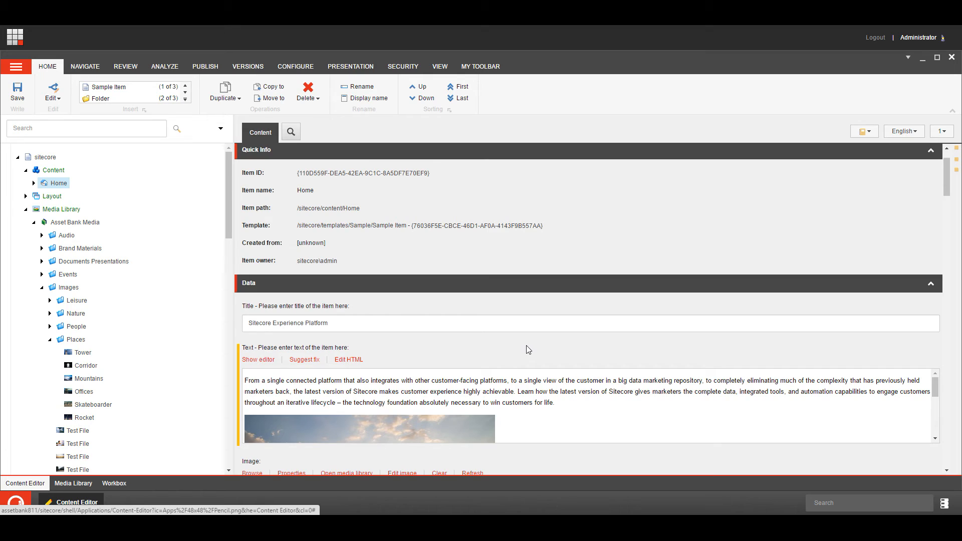
mouse_move(528, 350)
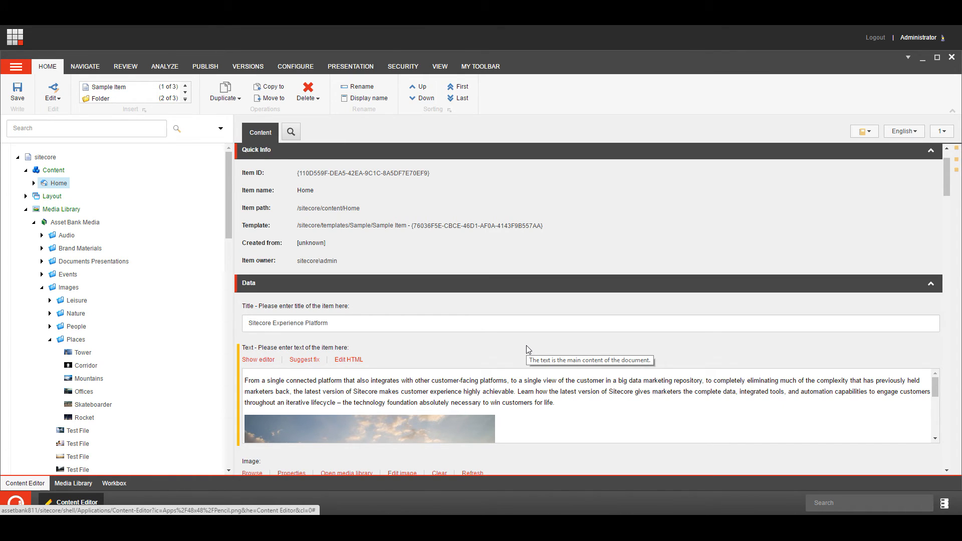
mouse_move(554, 349)
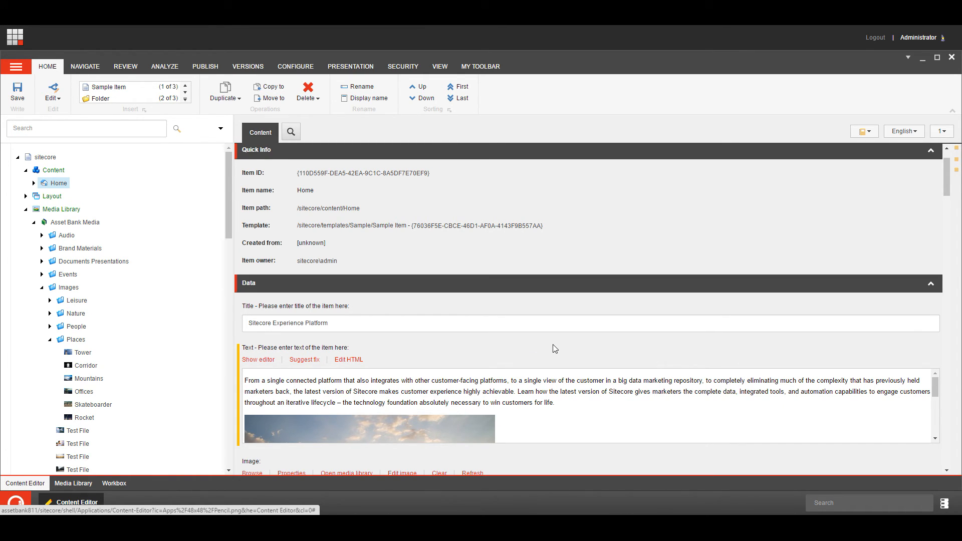
mouse_move(560, 342)
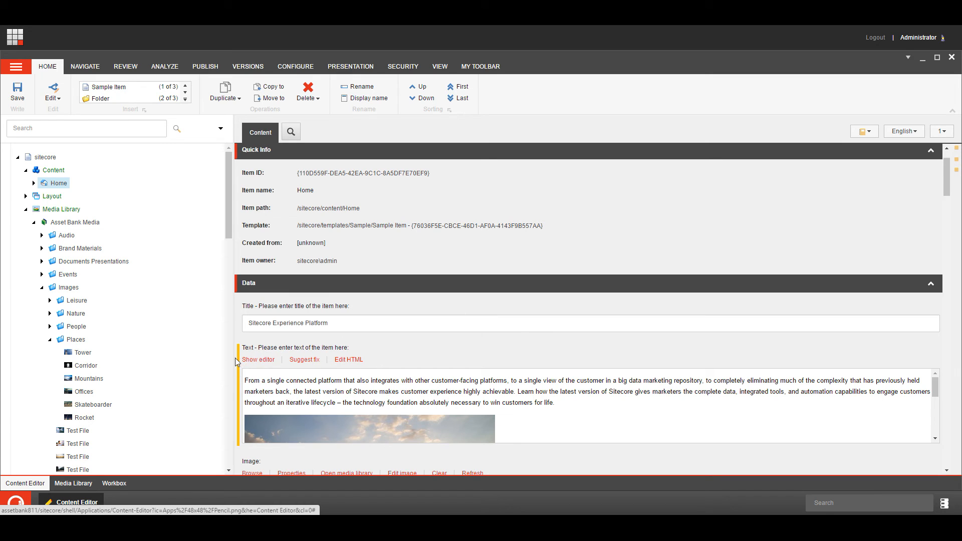
mouse_move(695, 317)
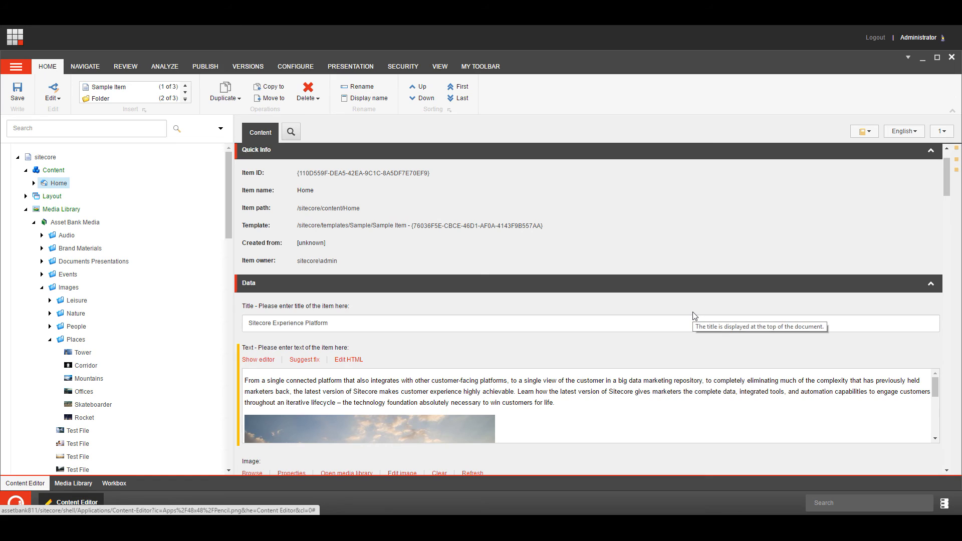
mouse_move(327, 370)
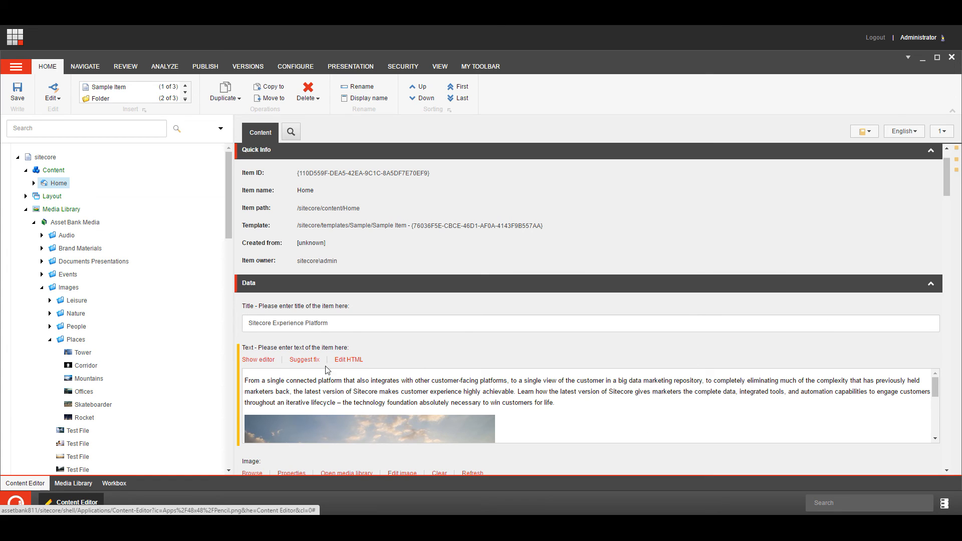
mouse_move(241, 365)
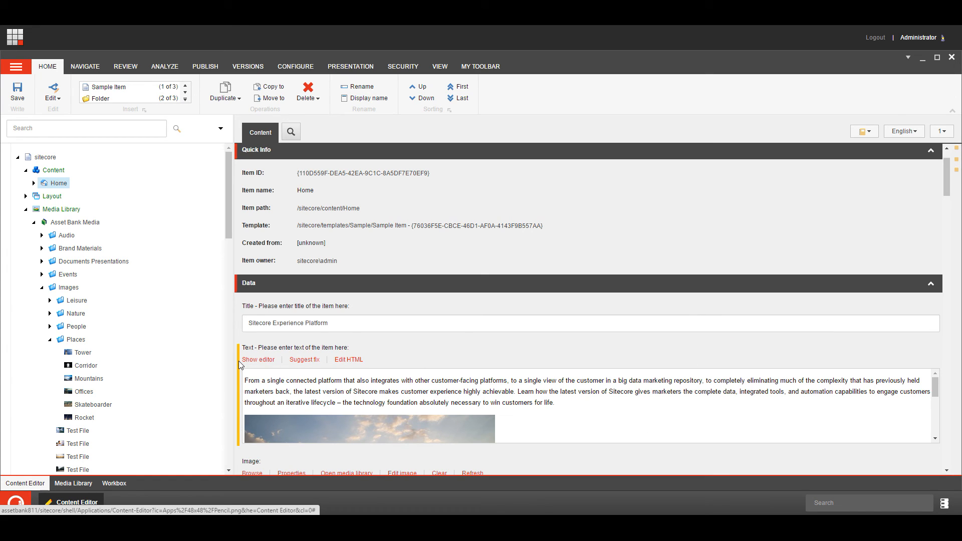